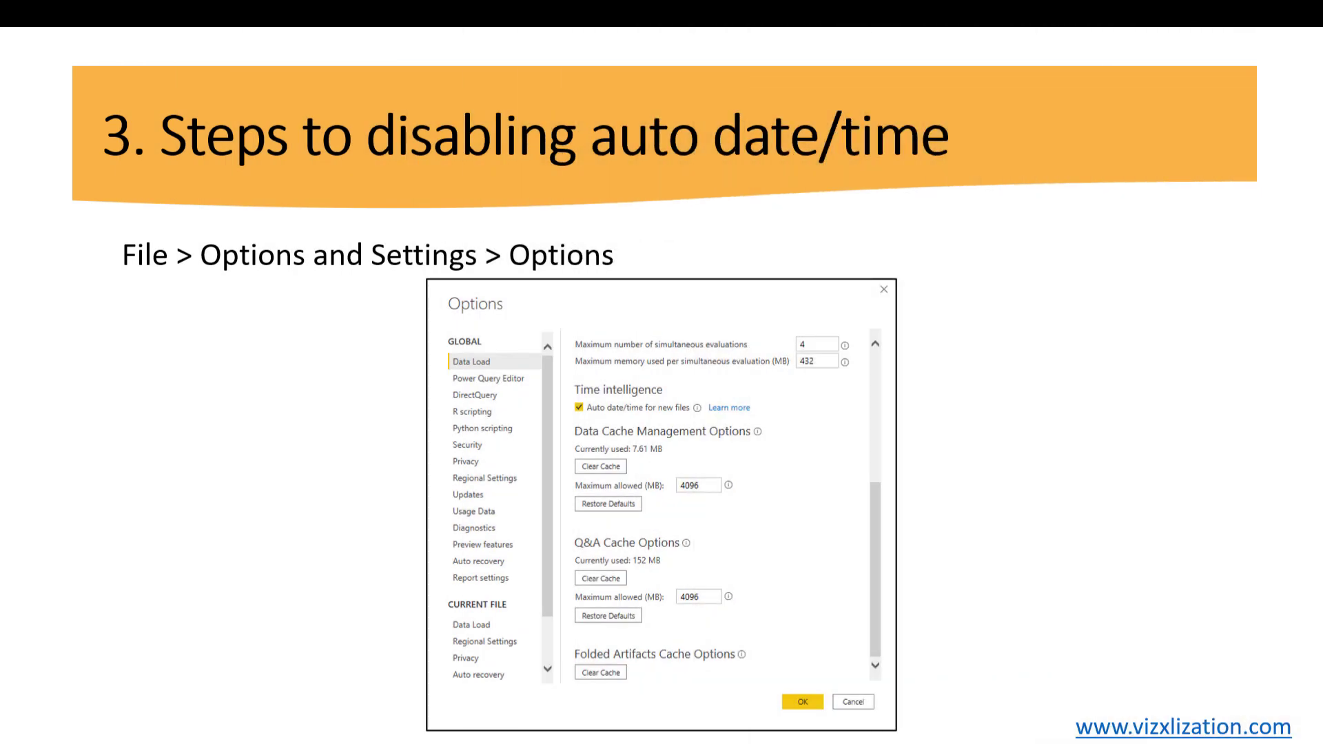
pyautogui.moveTo(309, 431)
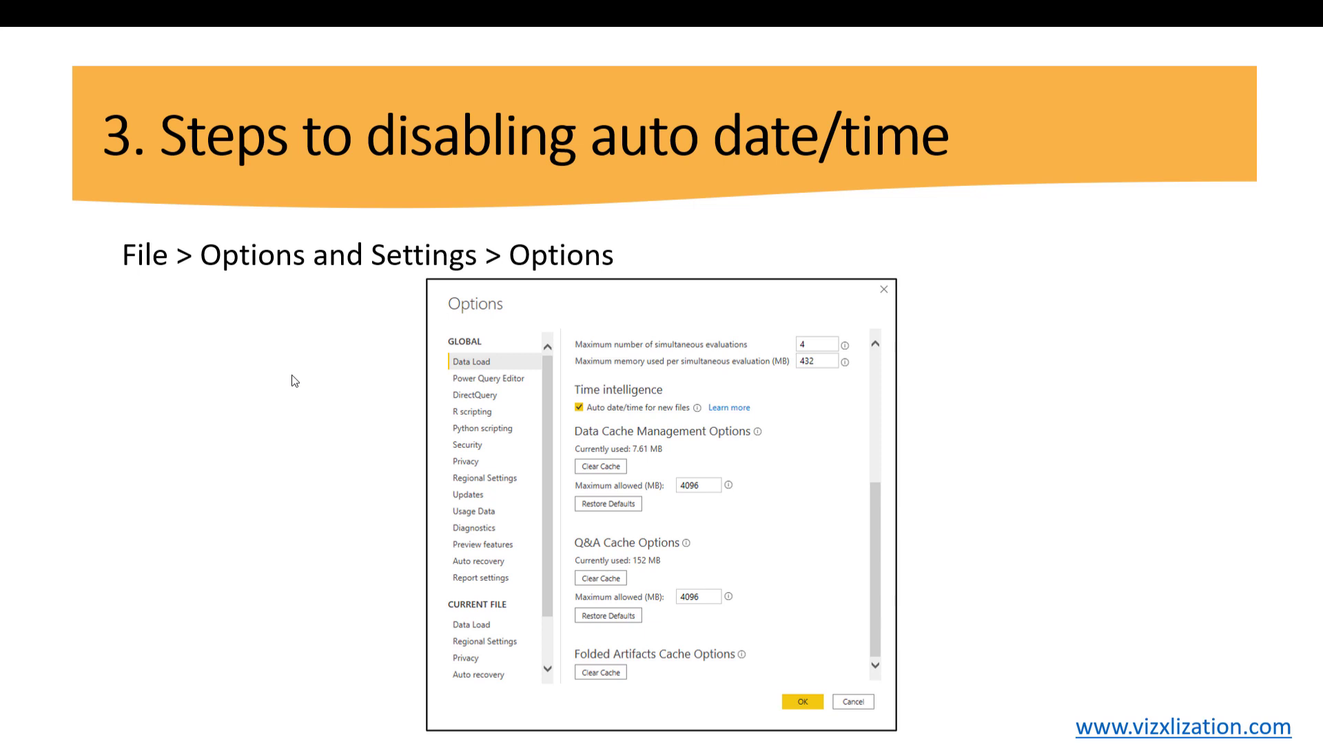
pyautogui.moveTo(163, 259)
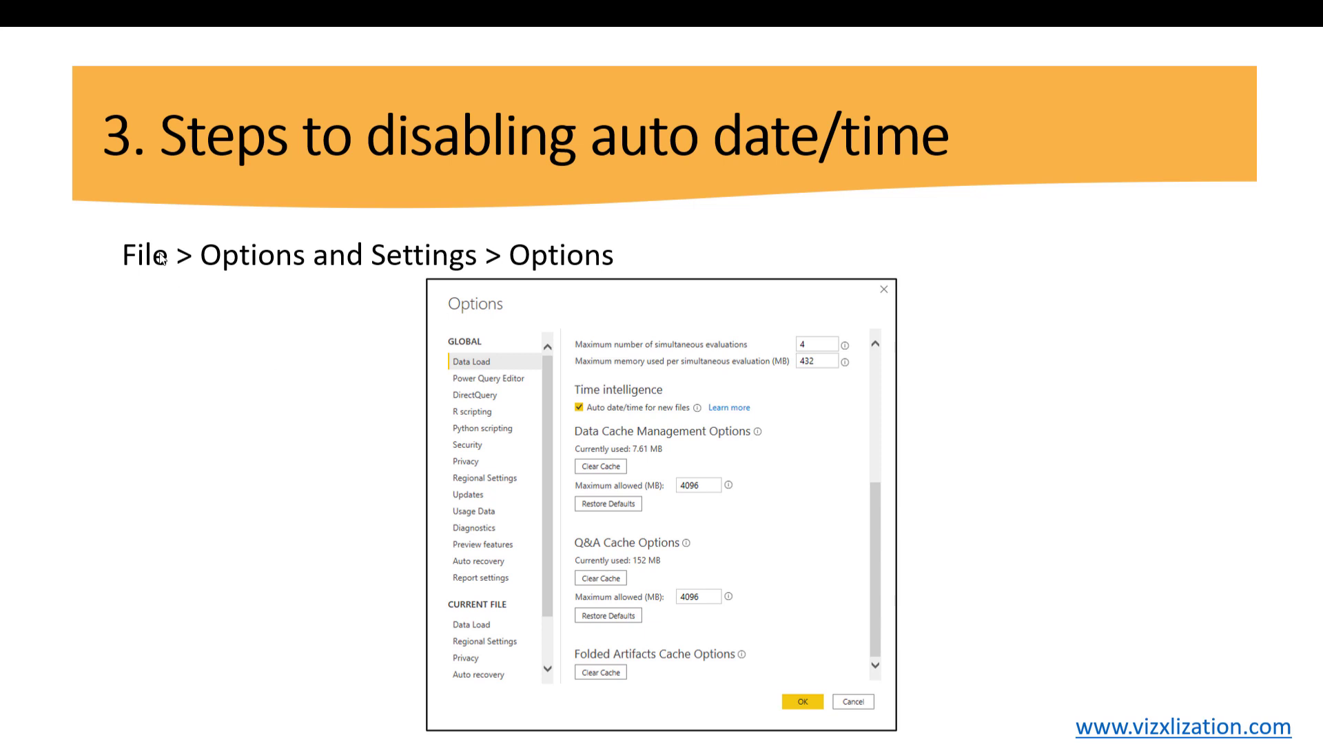
pyautogui.moveTo(255, 276)
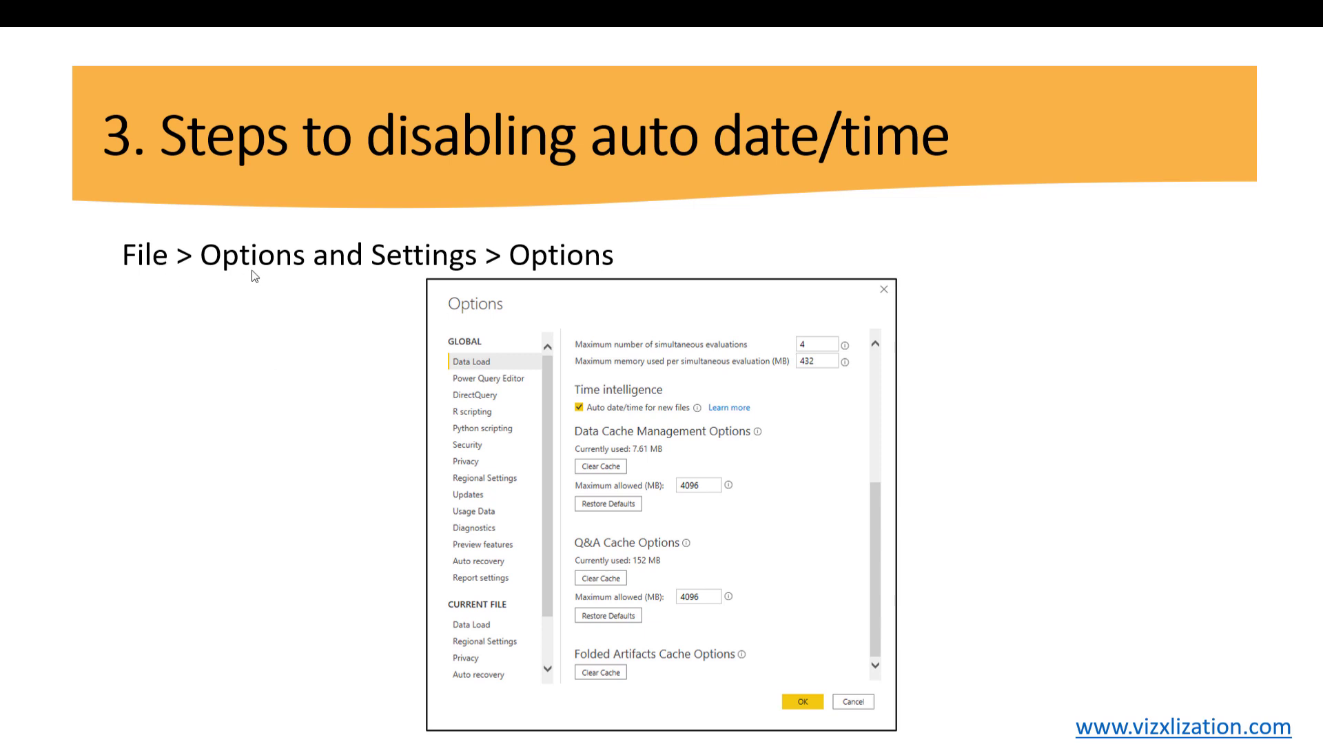
pyautogui.moveTo(591, 270)
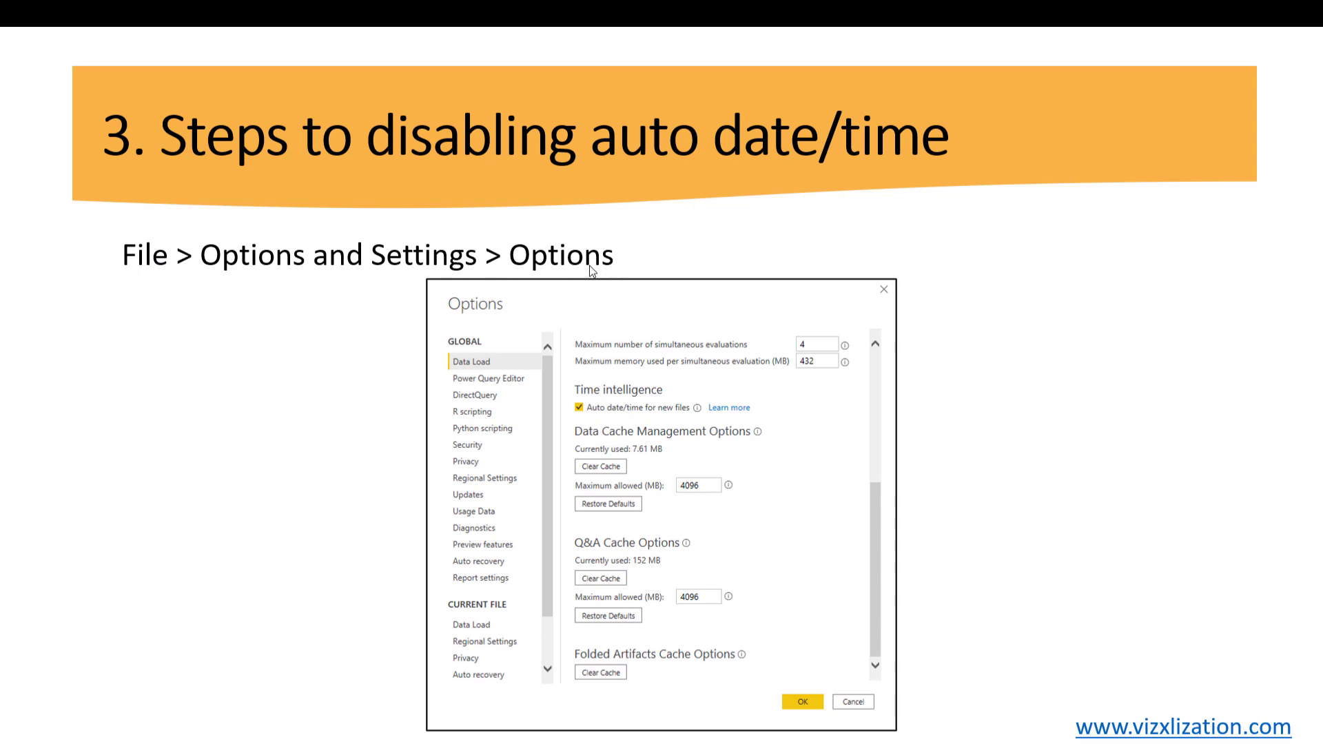
pyautogui.moveTo(646, 519)
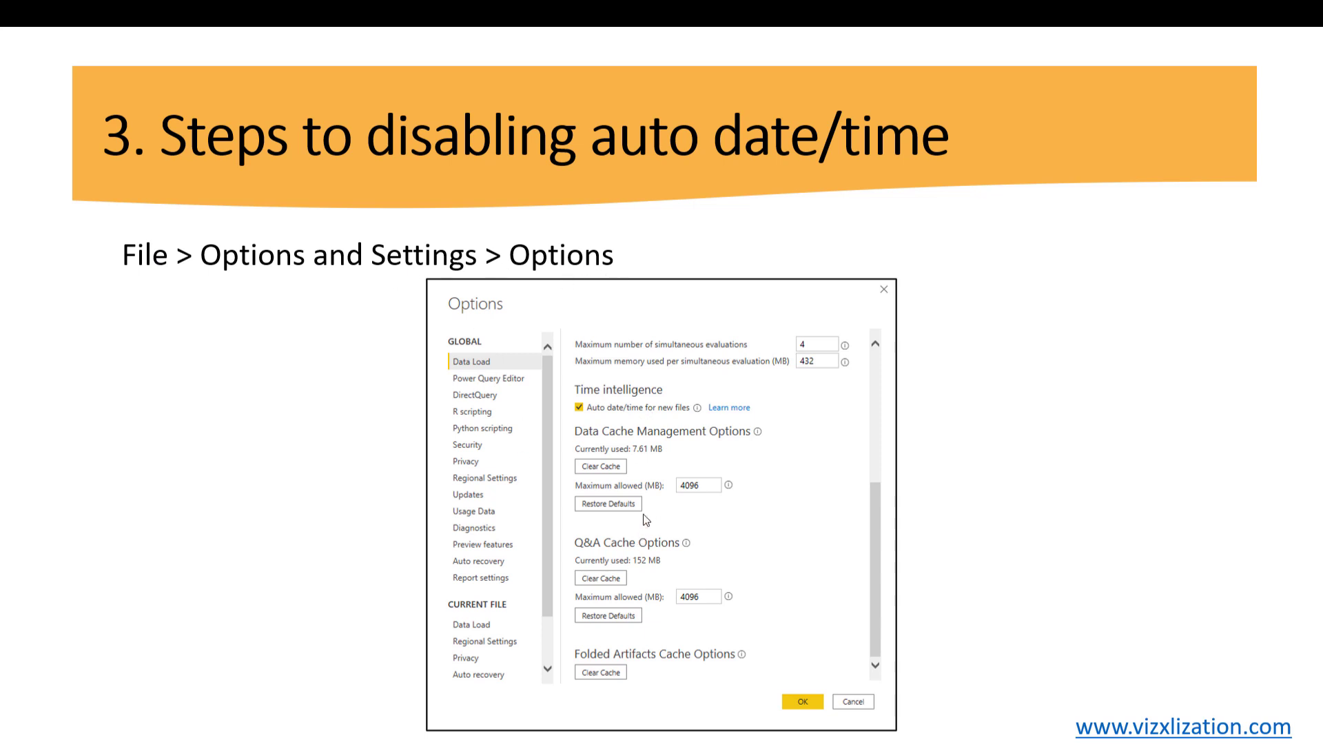
pyautogui.moveTo(482, 352)
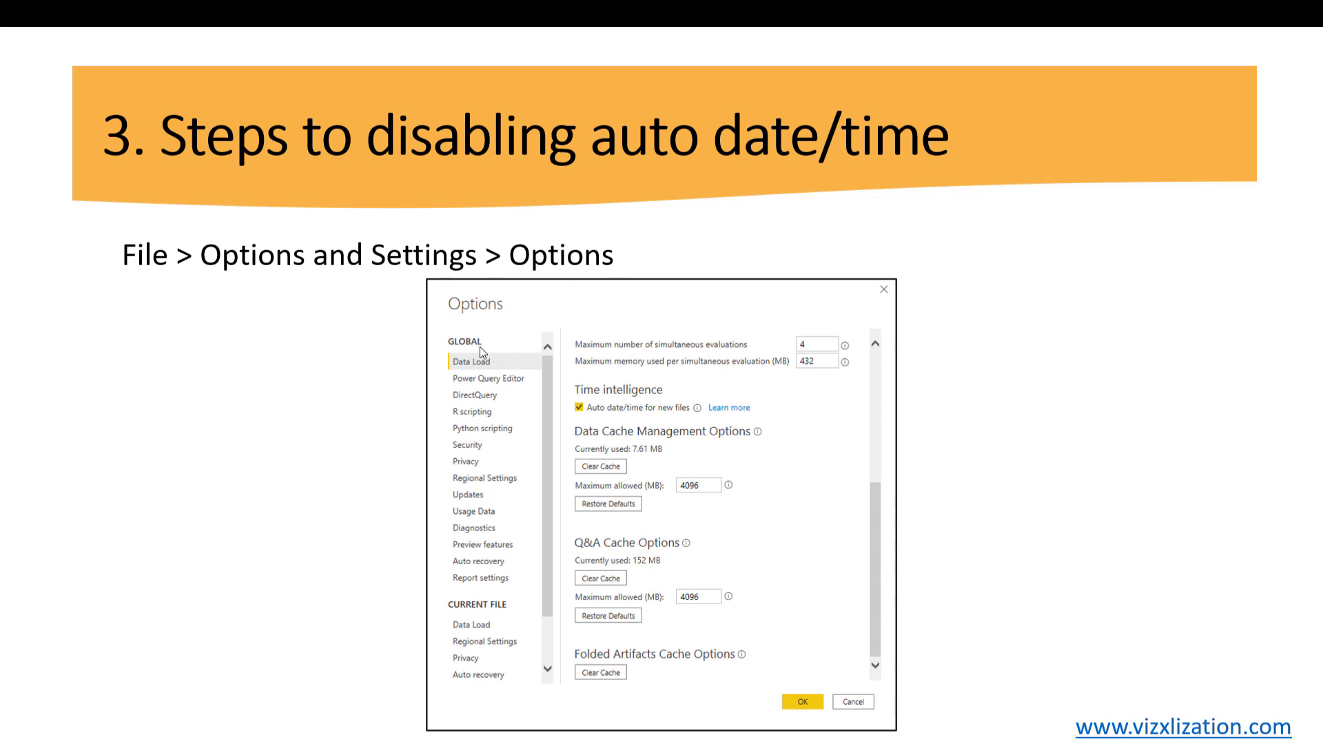
pyautogui.moveTo(503, 641)
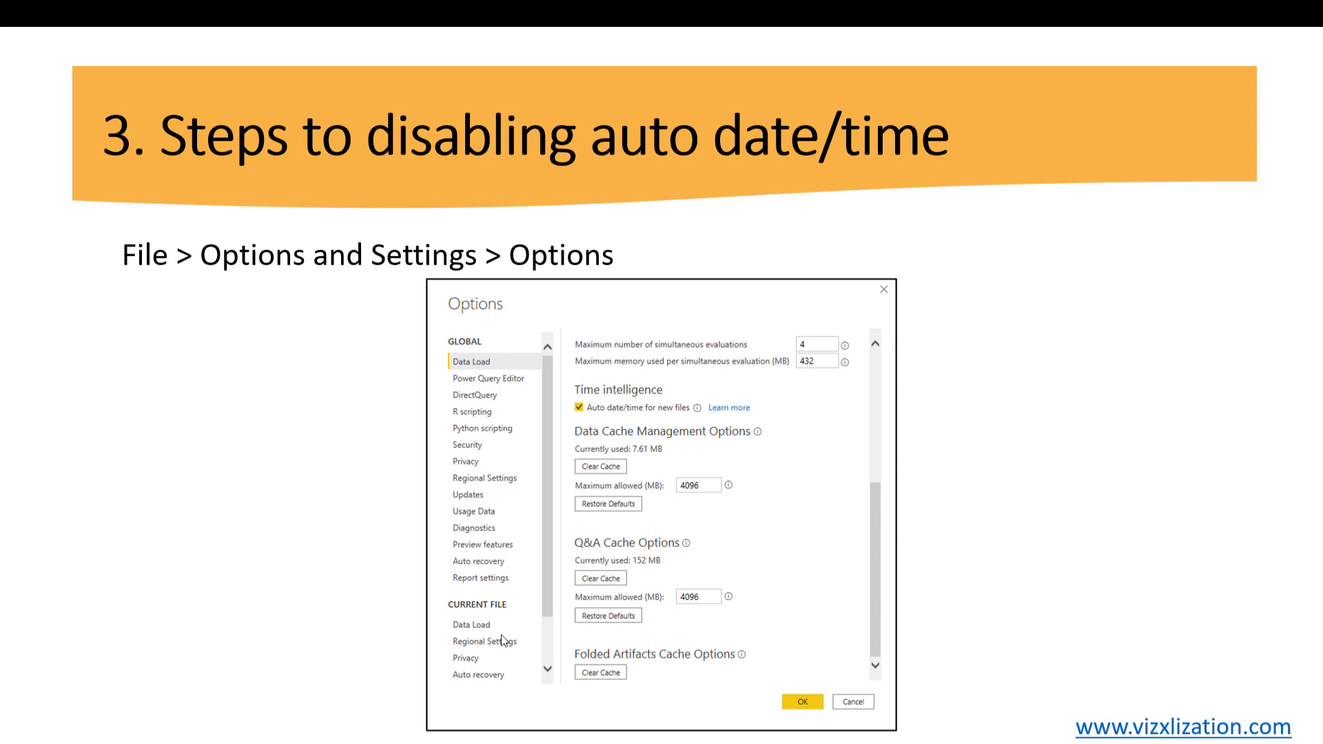
pyautogui.moveTo(503, 645)
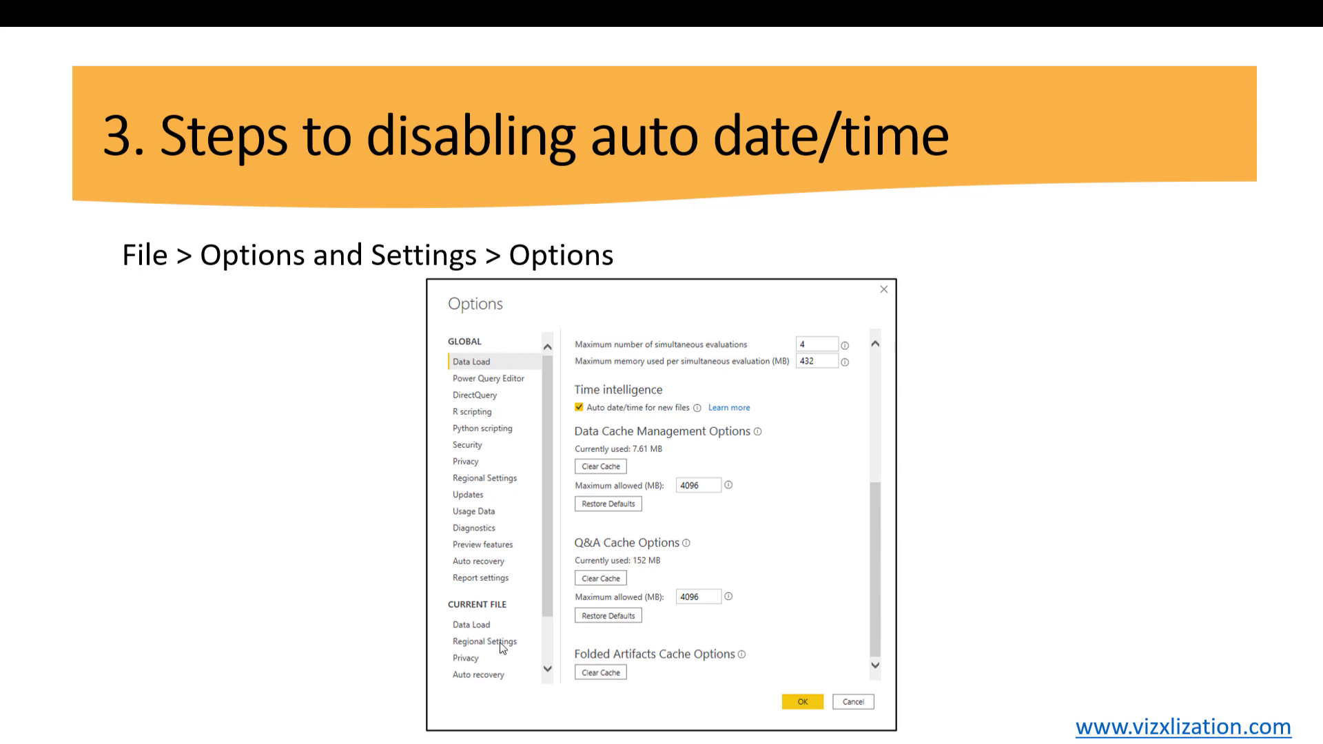
pyautogui.moveTo(525, 512)
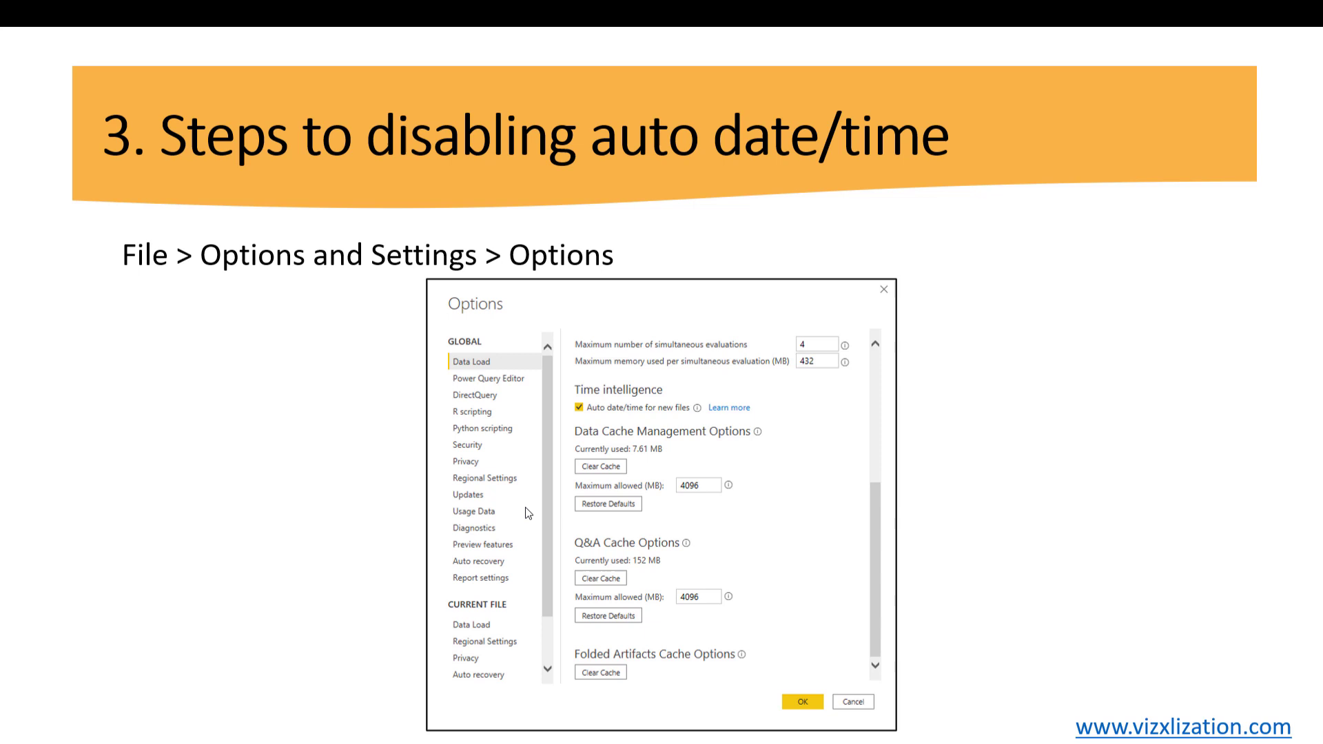
pyautogui.moveTo(464, 364)
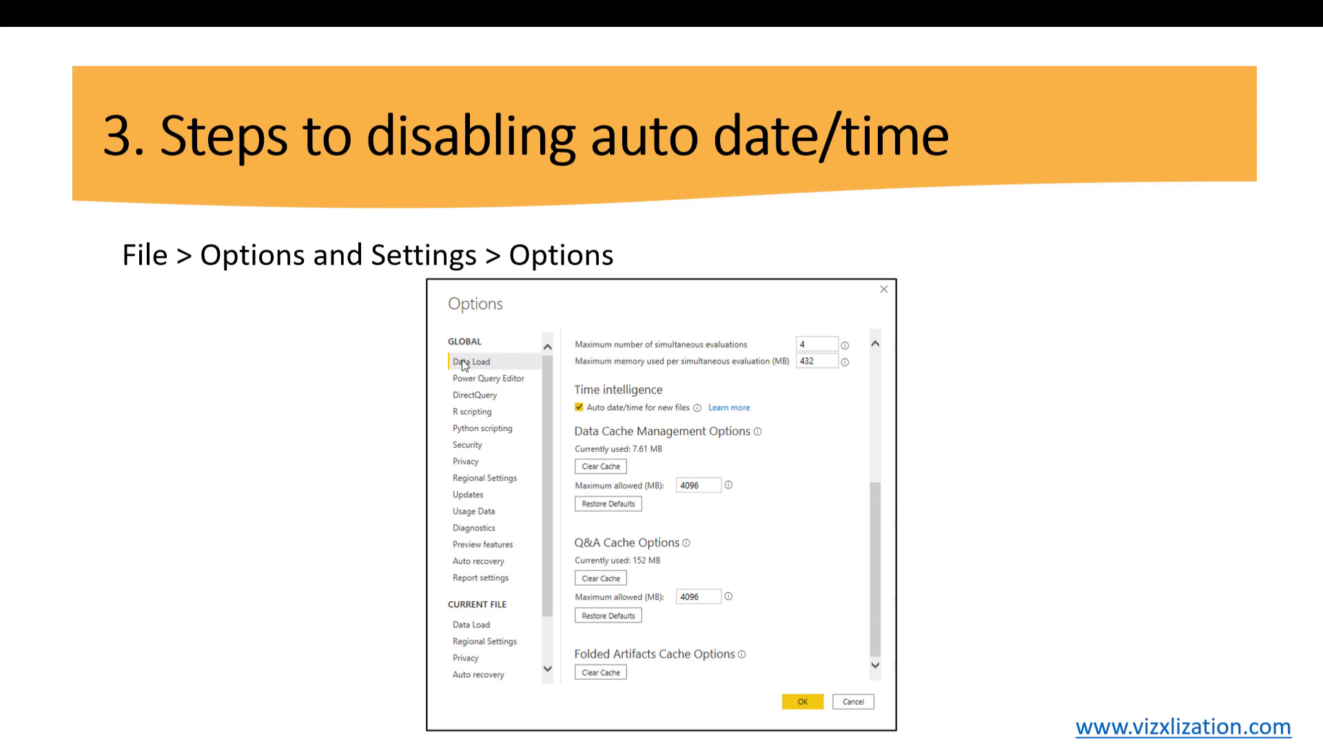
pyautogui.moveTo(455, 491)
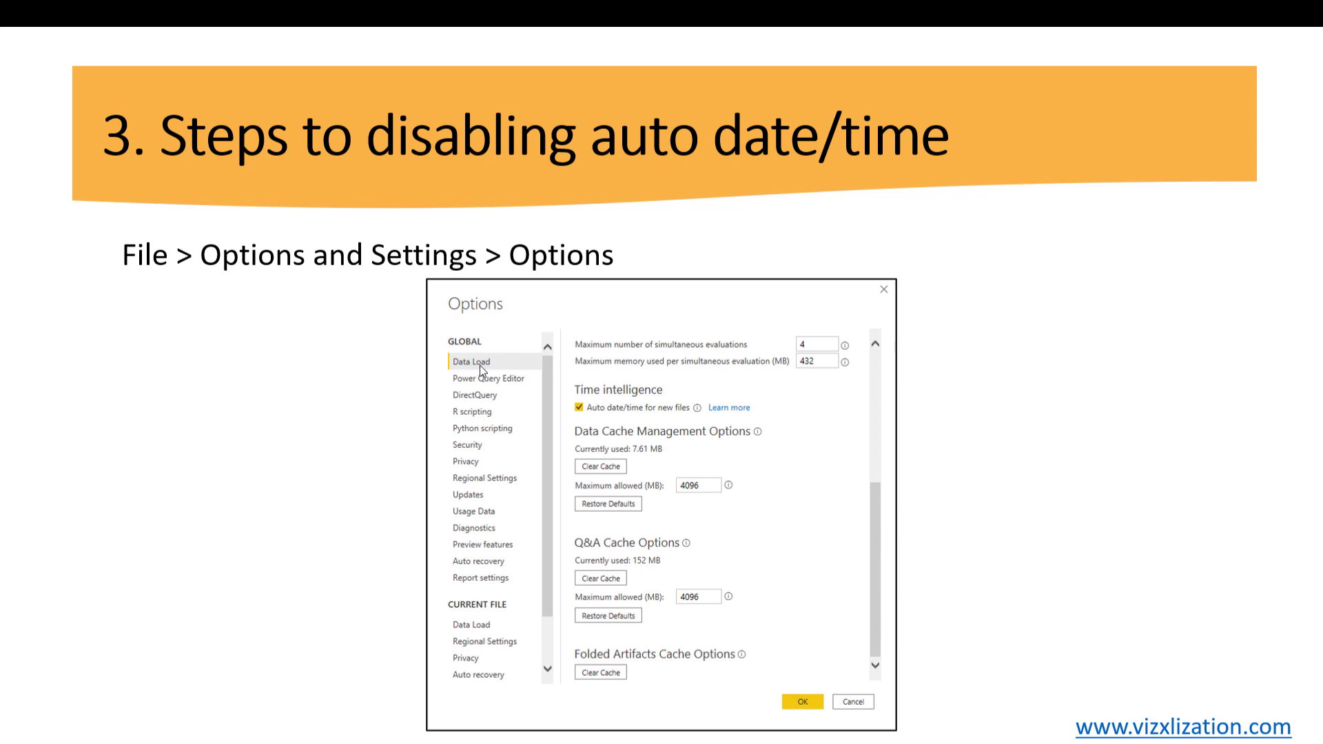
pyautogui.moveTo(659, 451)
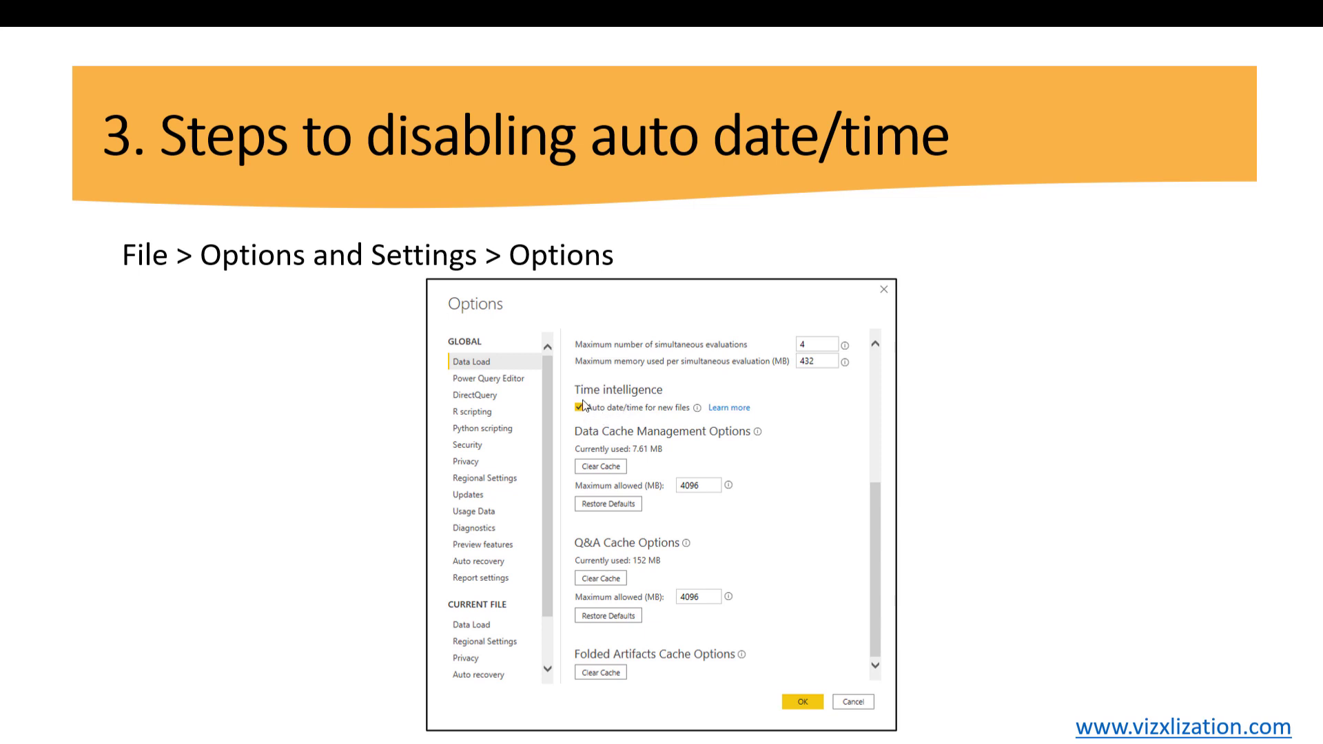
pyautogui.moveTo(510, 369)
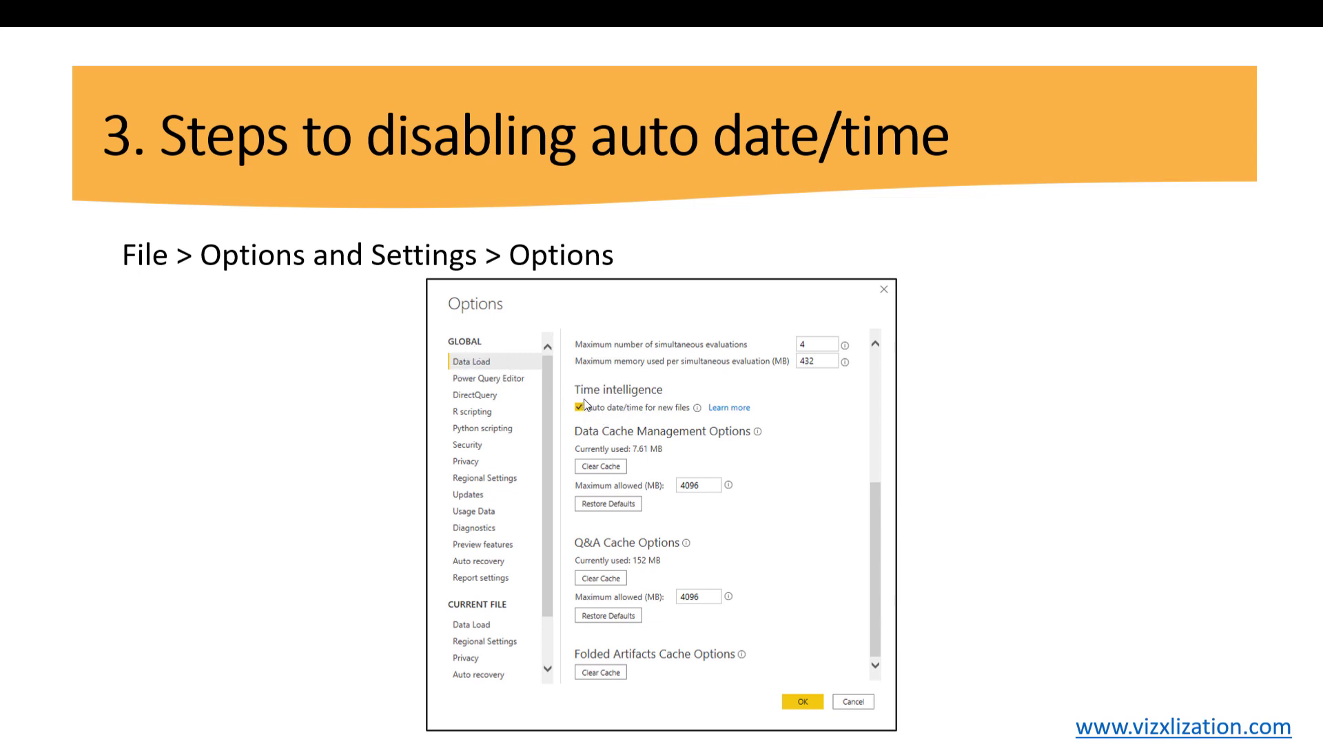
pyautogui.moveTo(688, 415)
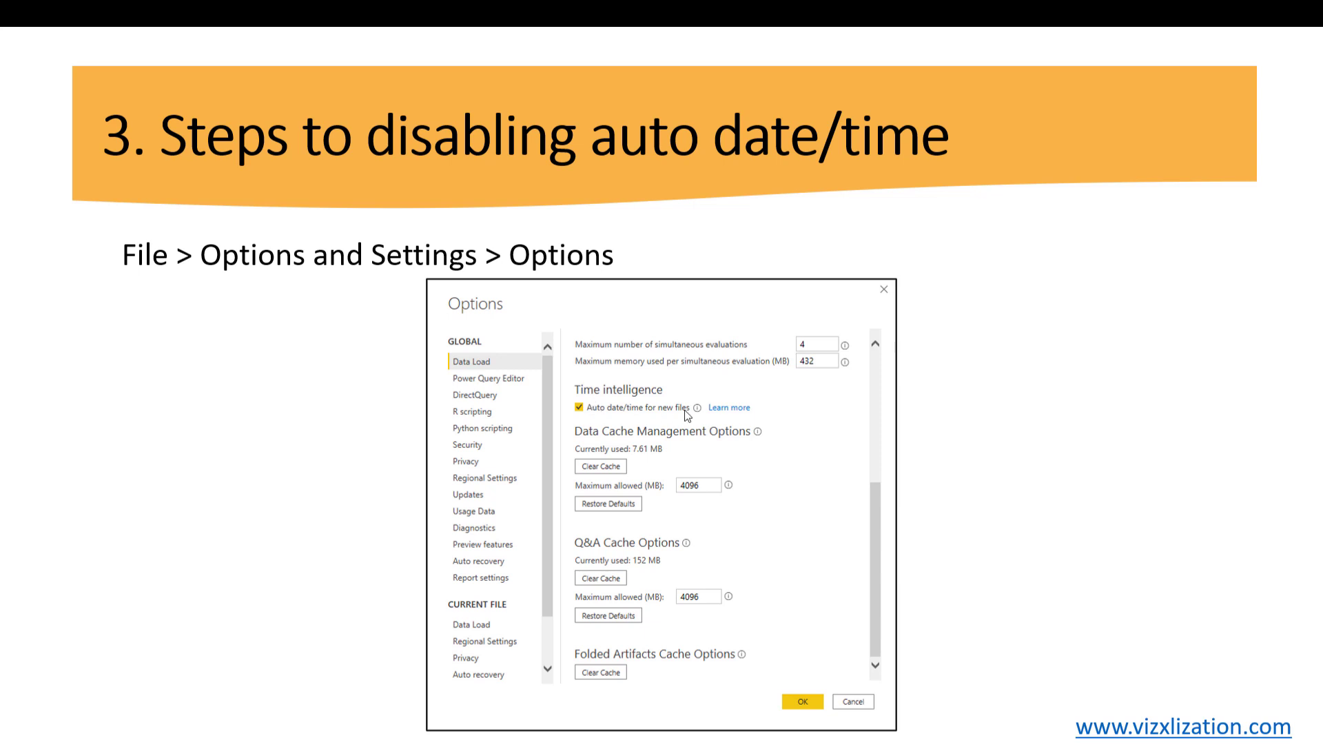
# Step: Expand and select the Dates table to view its fields and definition
pyautogui.click(579, 407)
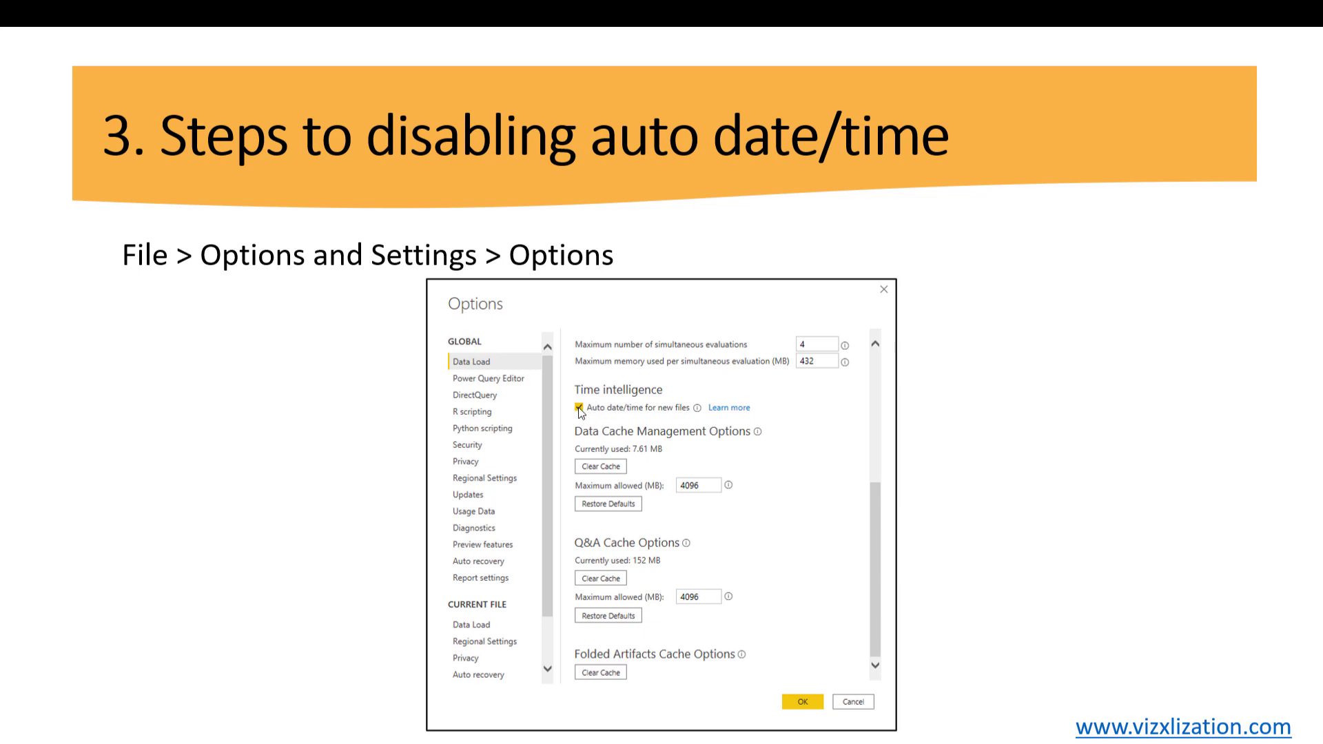
pyautogui.click(577, 407)
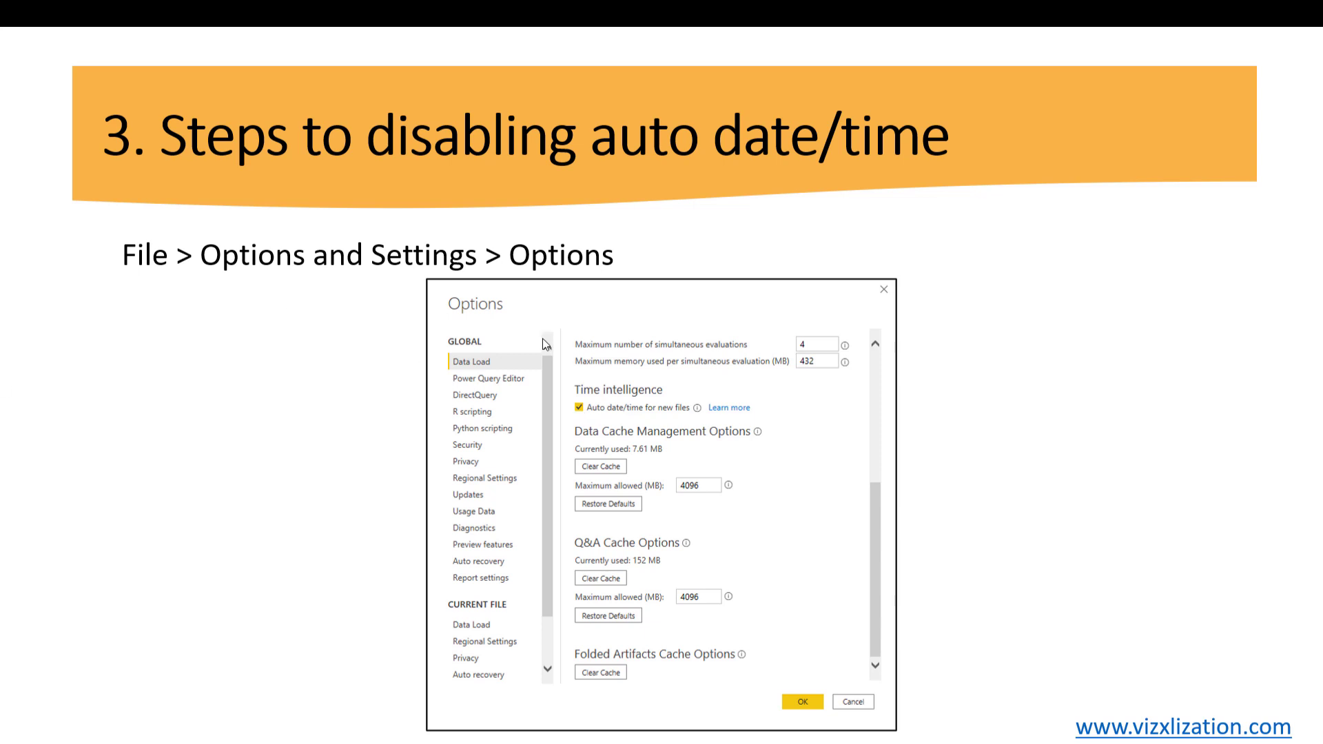
pyautogui.moveTo(663, 423)
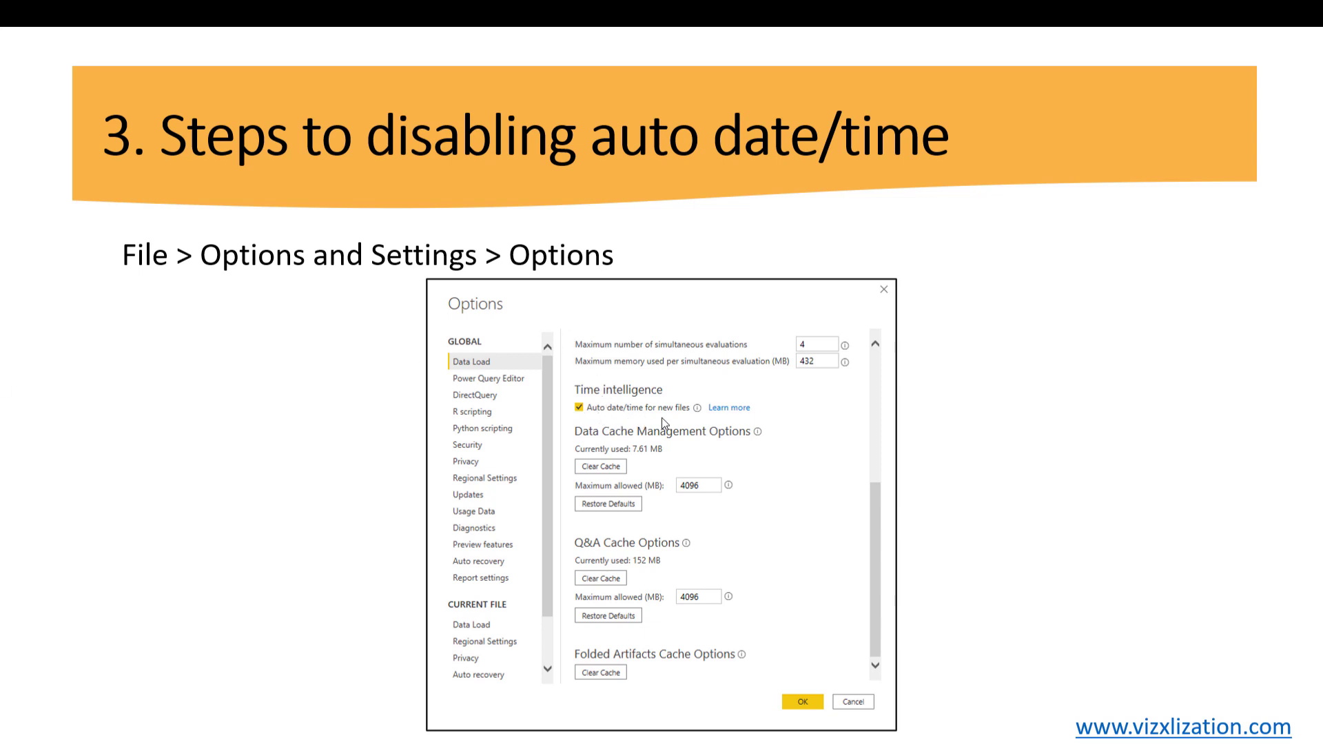
pyautogui.moveTo(785, 438)
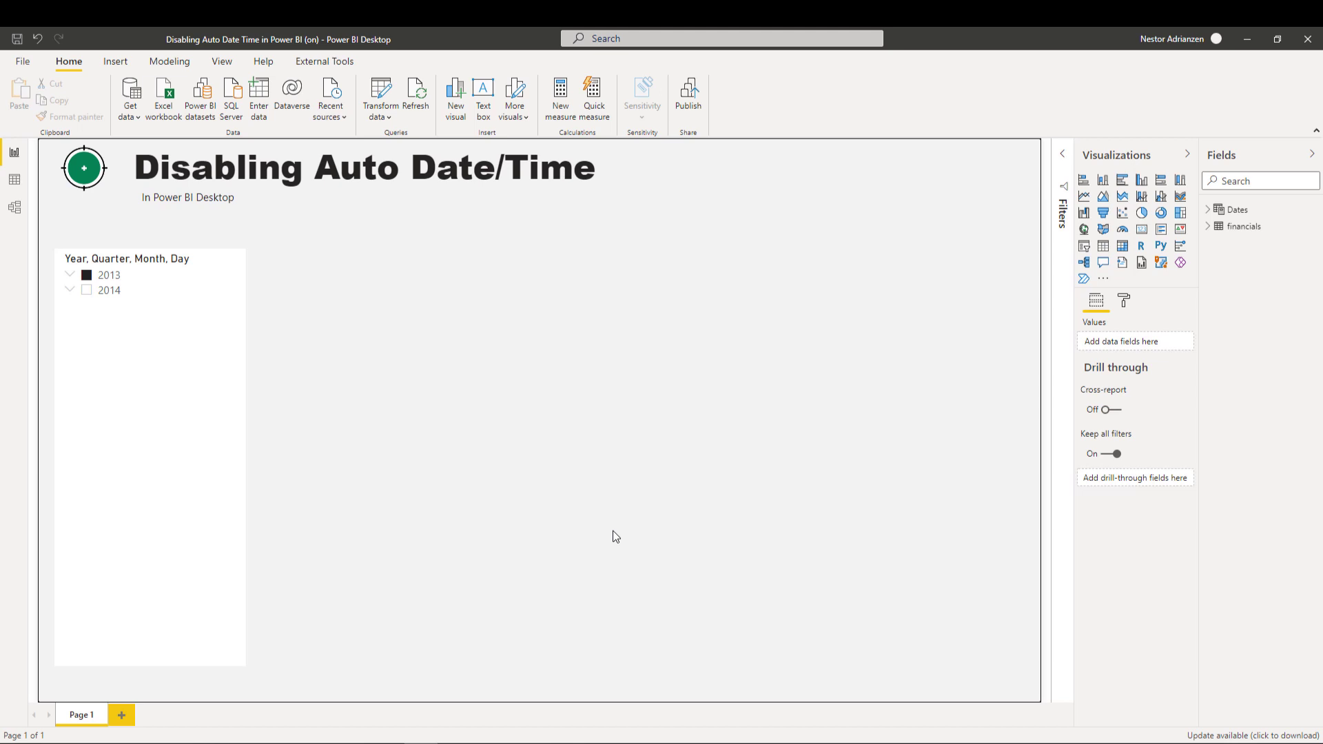
pyautogui.moveTo(1199, 216)
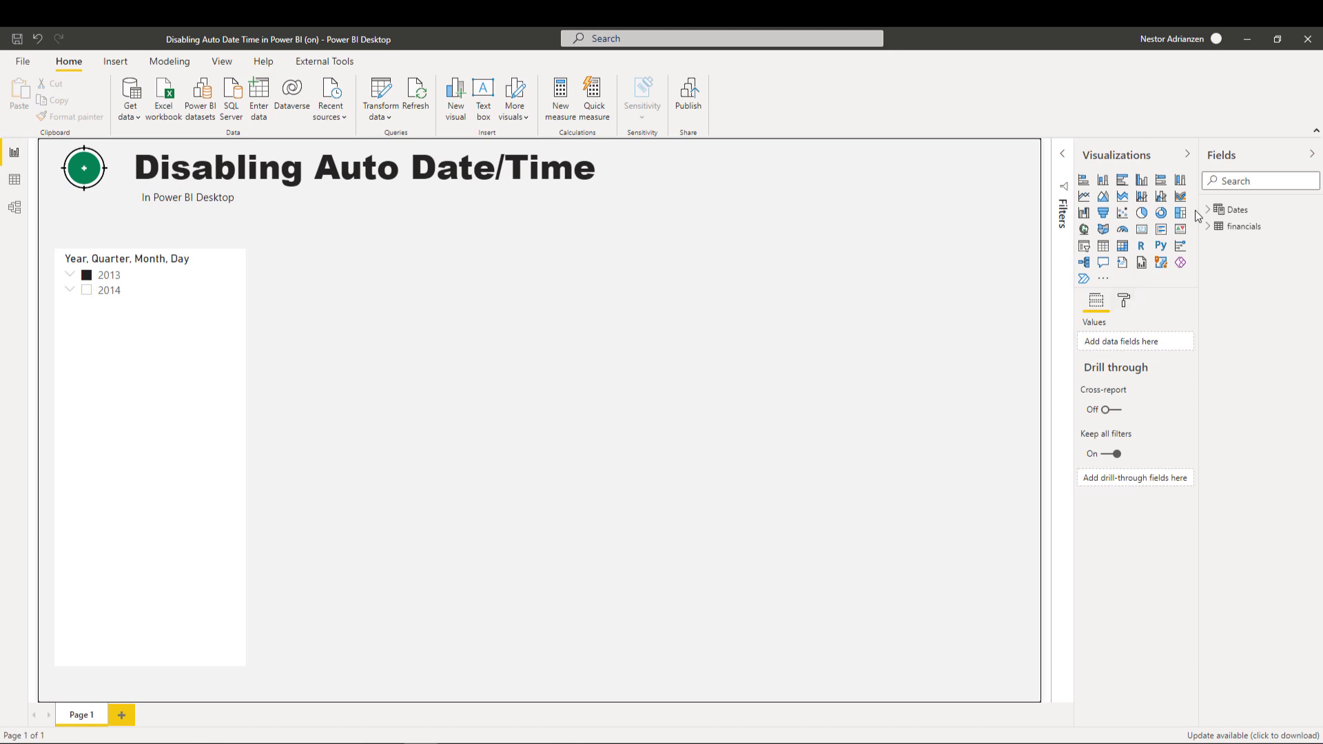
pyautogui.moveTo(1219, 213)
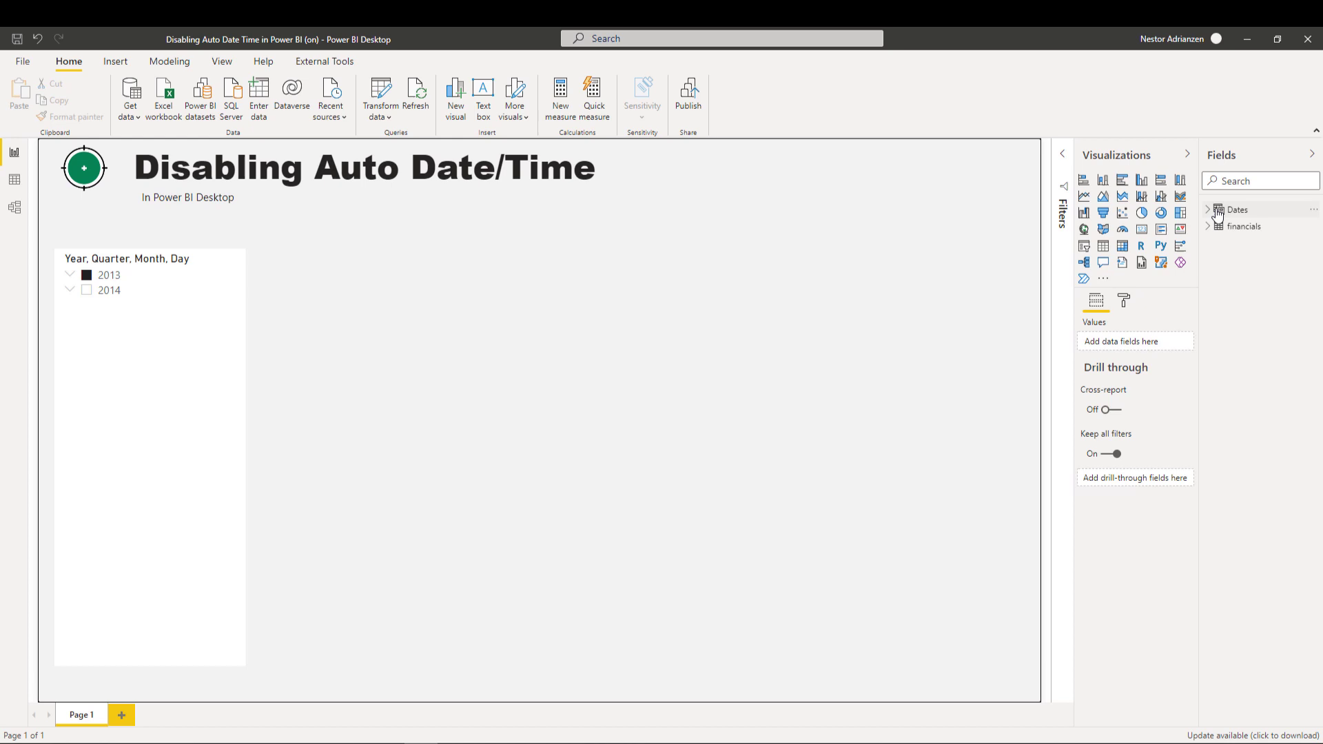
pyautogui.click(1208, 210)
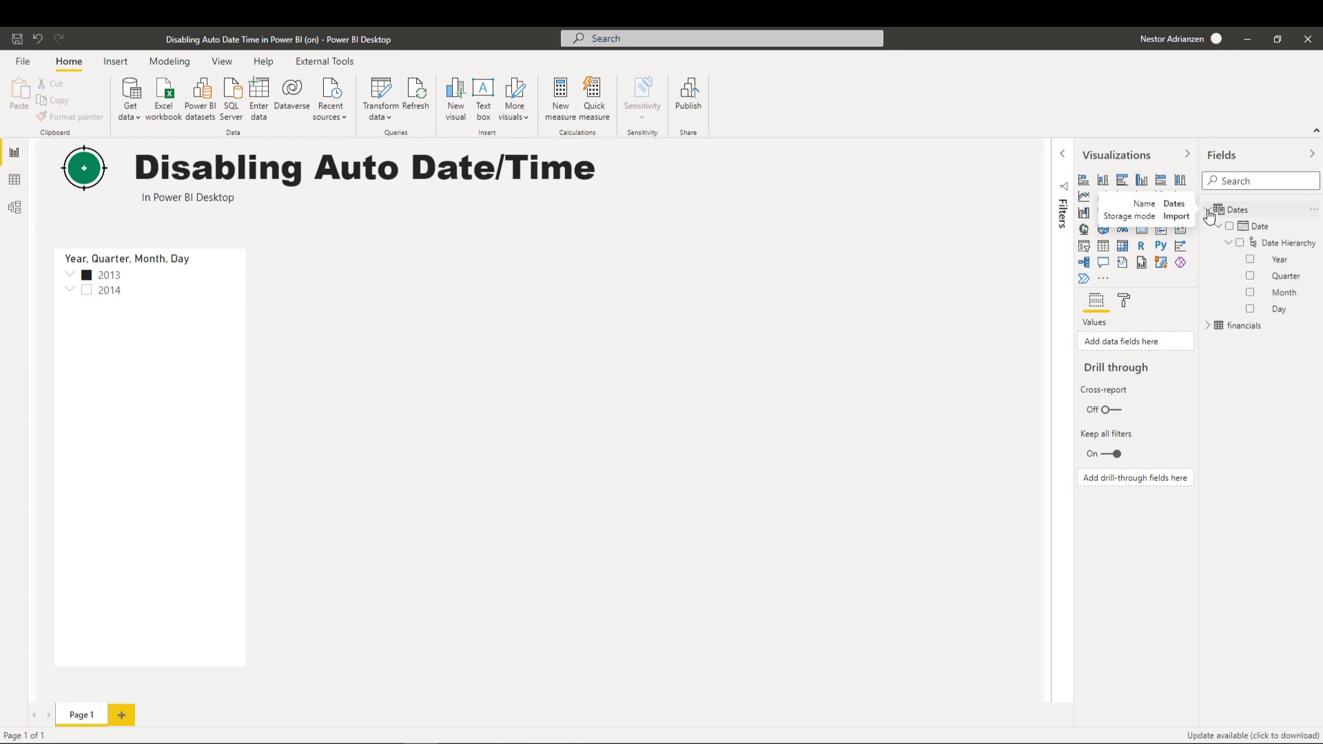
pyautogui.click(1210, 210)
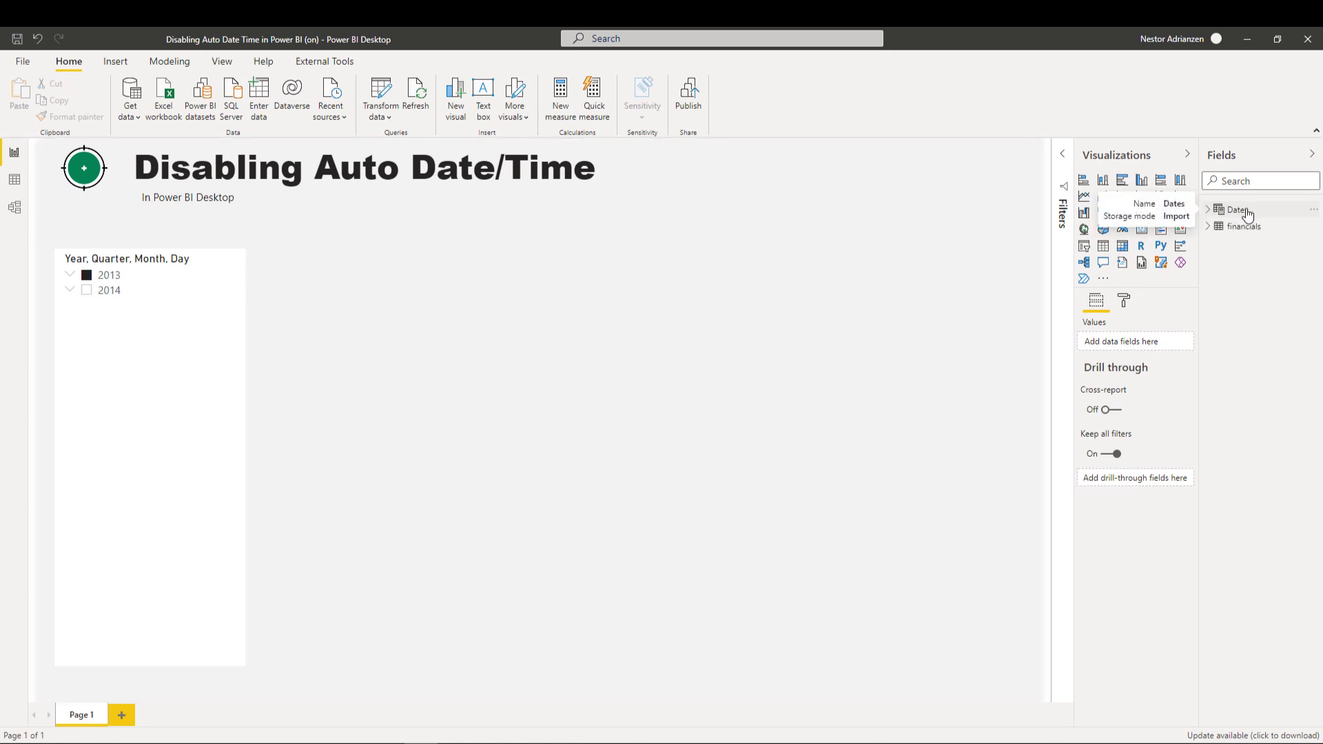
pyautogui.click(1237, 210)
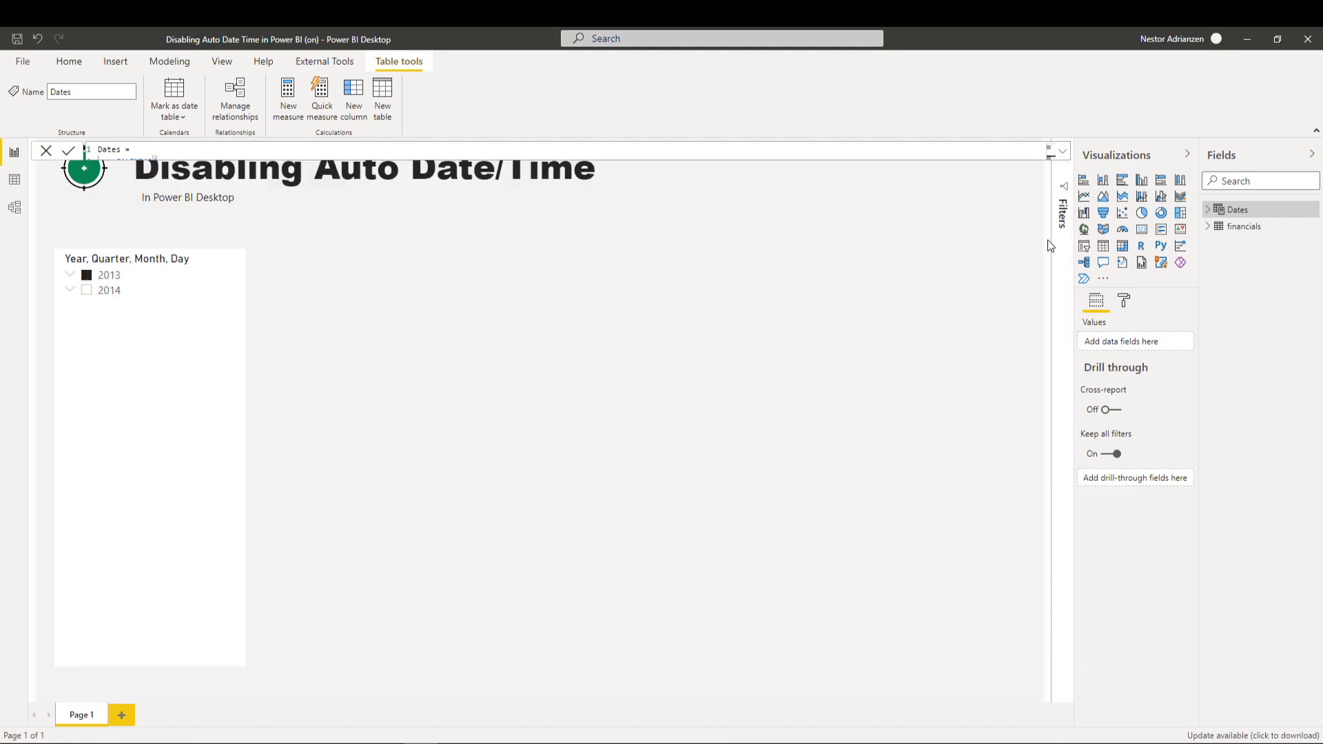
# Step: Review the financials table columns, then launch DAX Studio connected to this model
pyautogui.click(1243, 226)
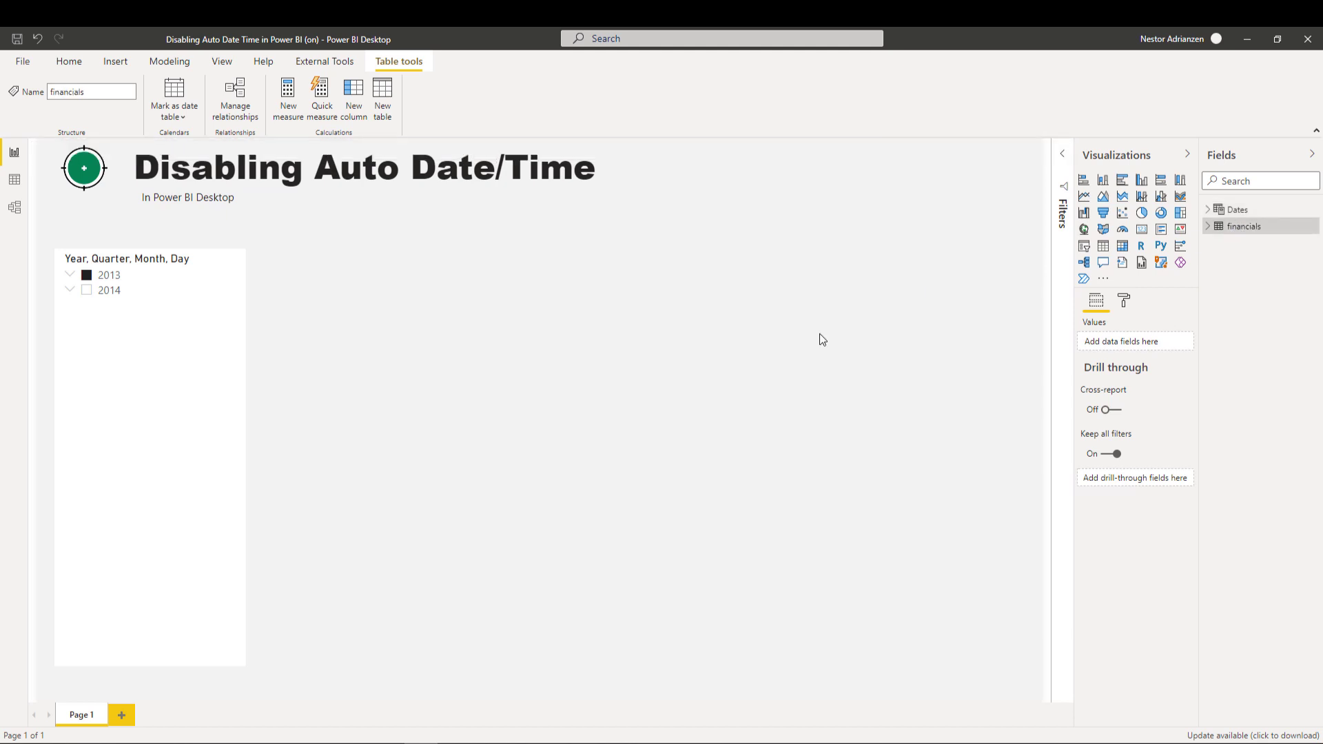
pyautogui.click(1208, 226)
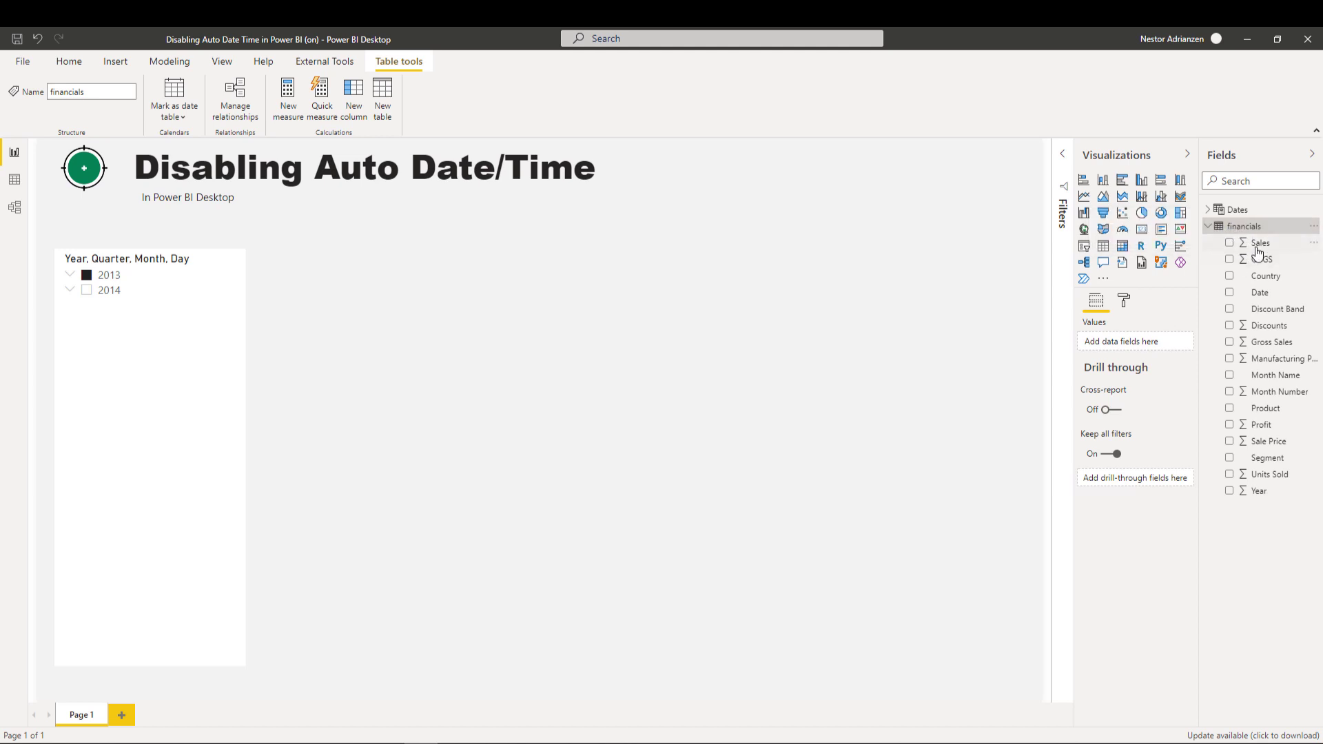
pyautogui.moveTo(1248, 297)
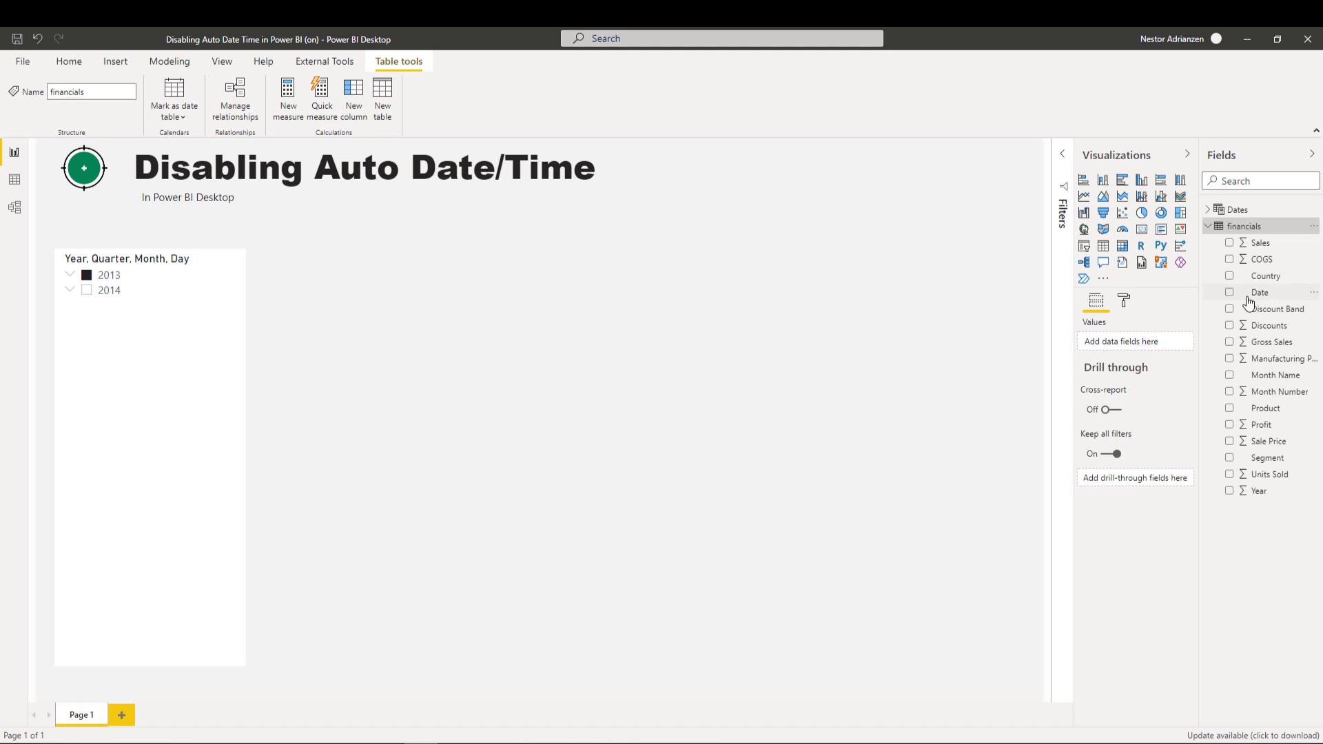
pyautogui.moveTo(1260, 292)
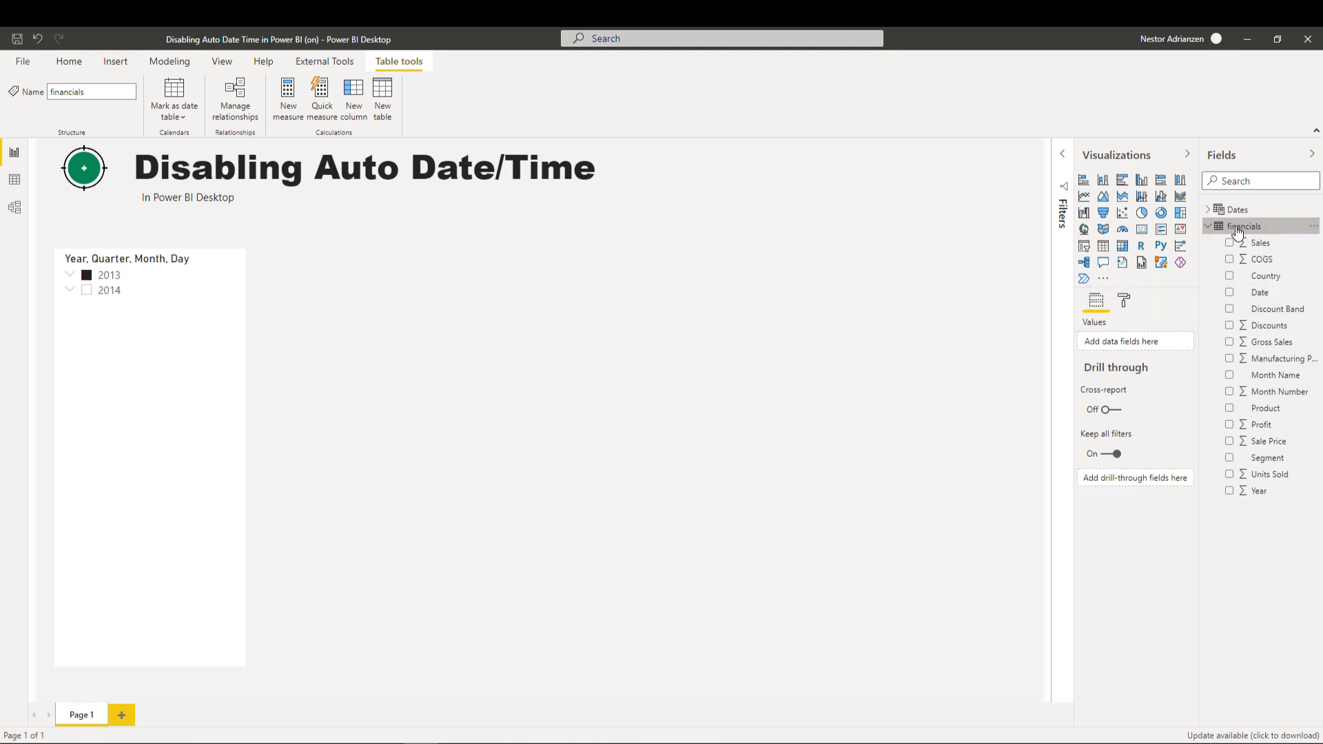
pyautogui.click(1209, 226)
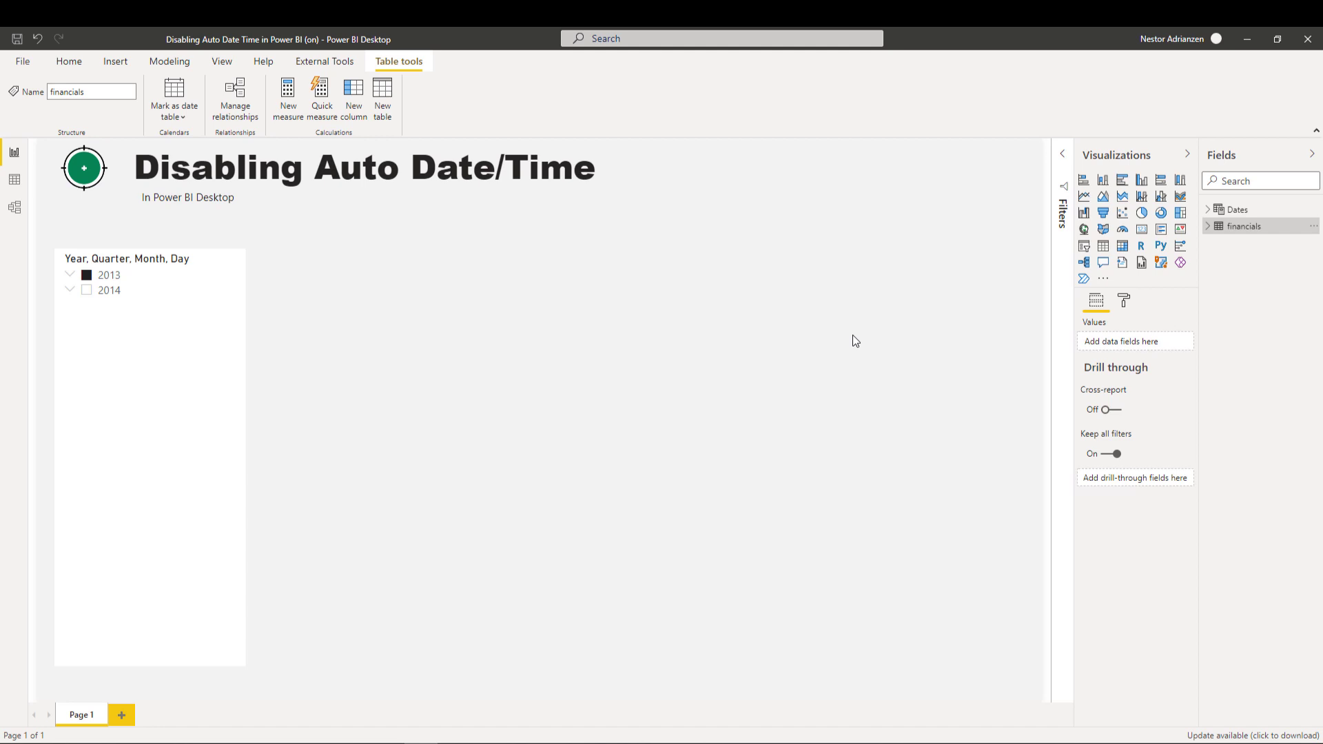
pyautogui.moveTo(477, 210)
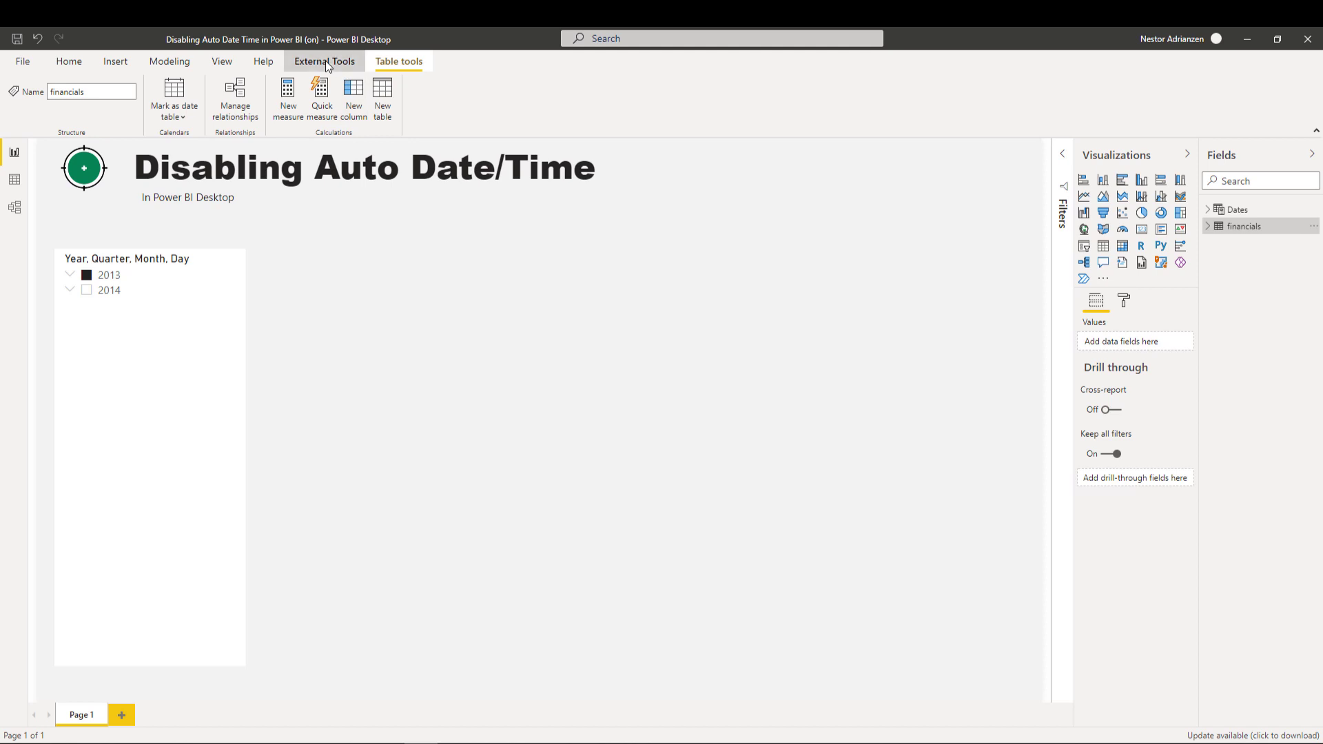
pyautogui.click(323, 61)
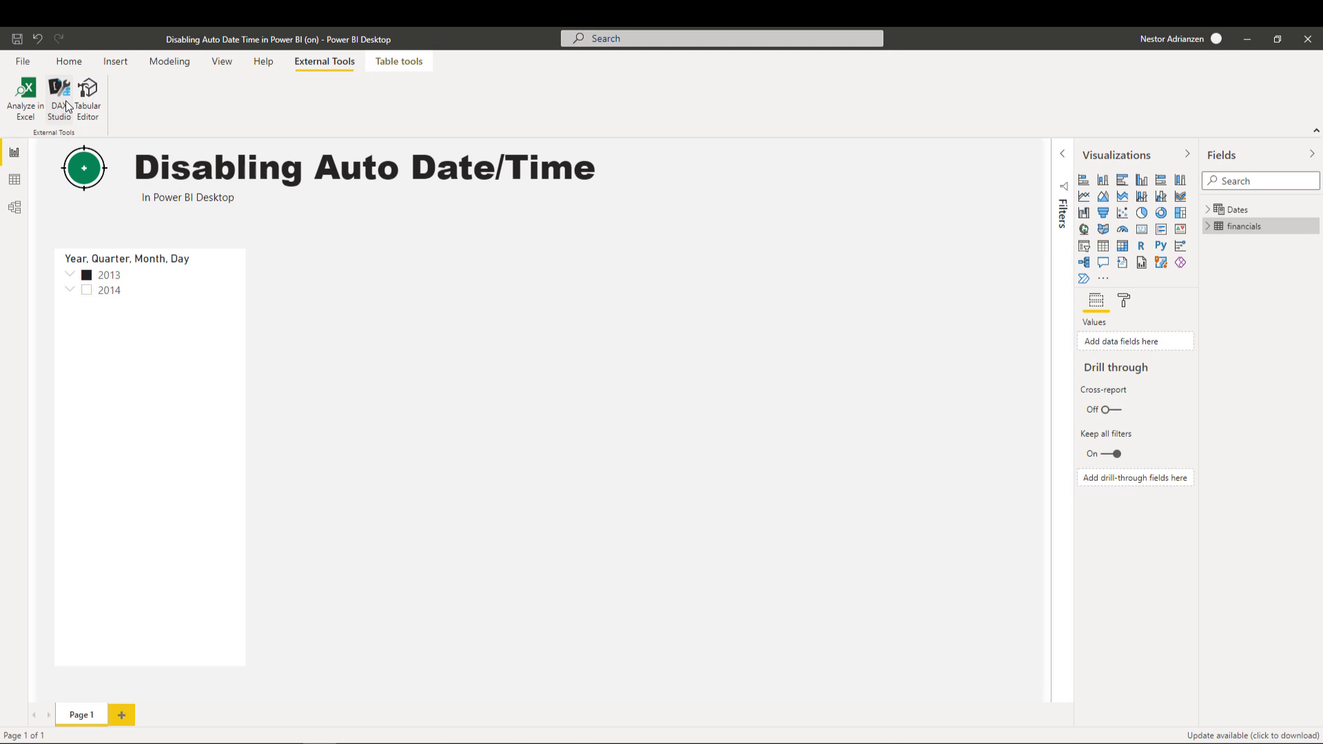
pyautogui.click(59, 95)
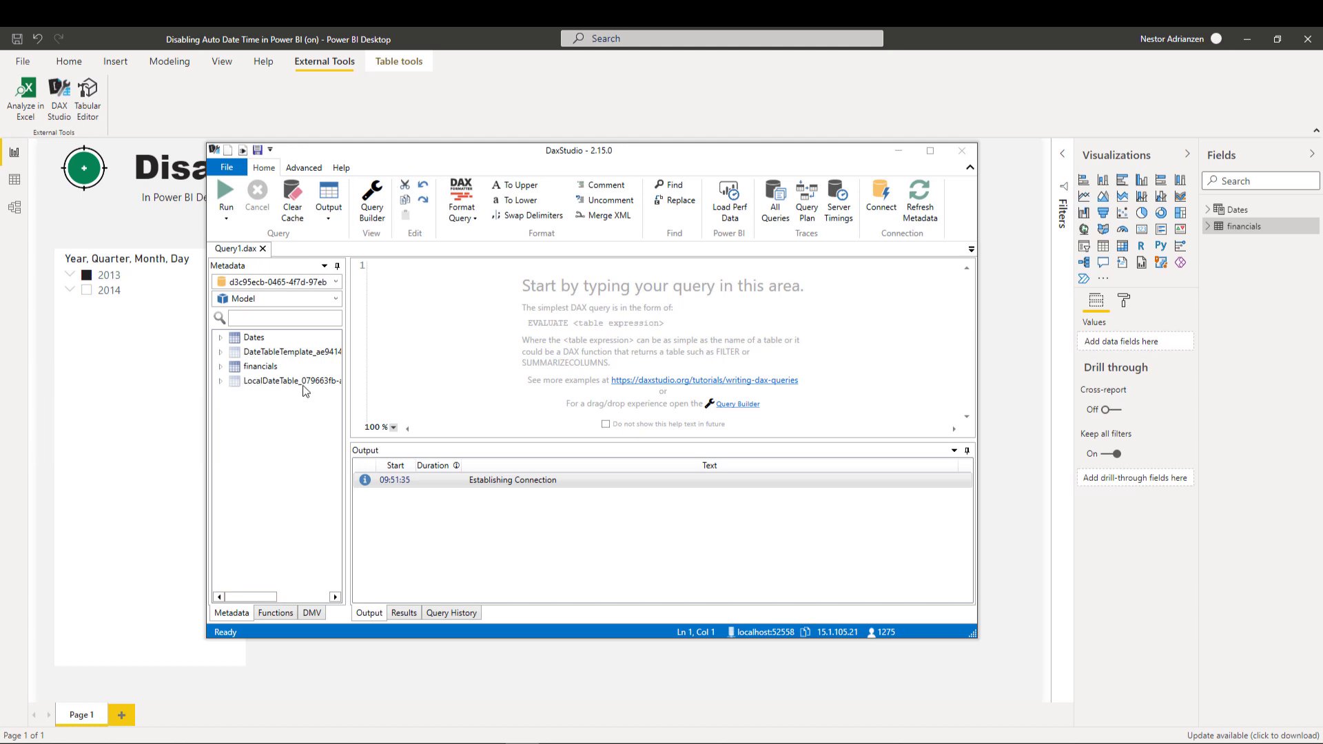
pyautogui.moveTo(291, 352)
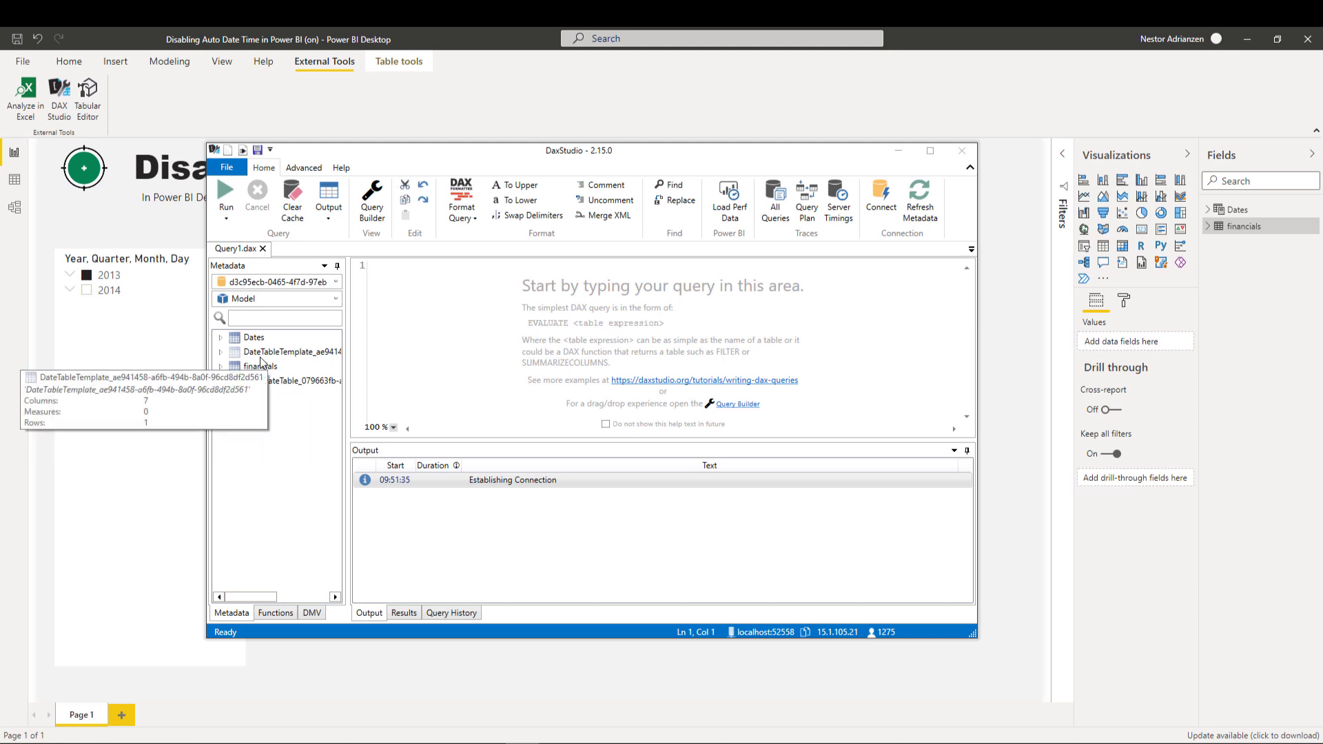
pyautogui.moveTo(257, 358)
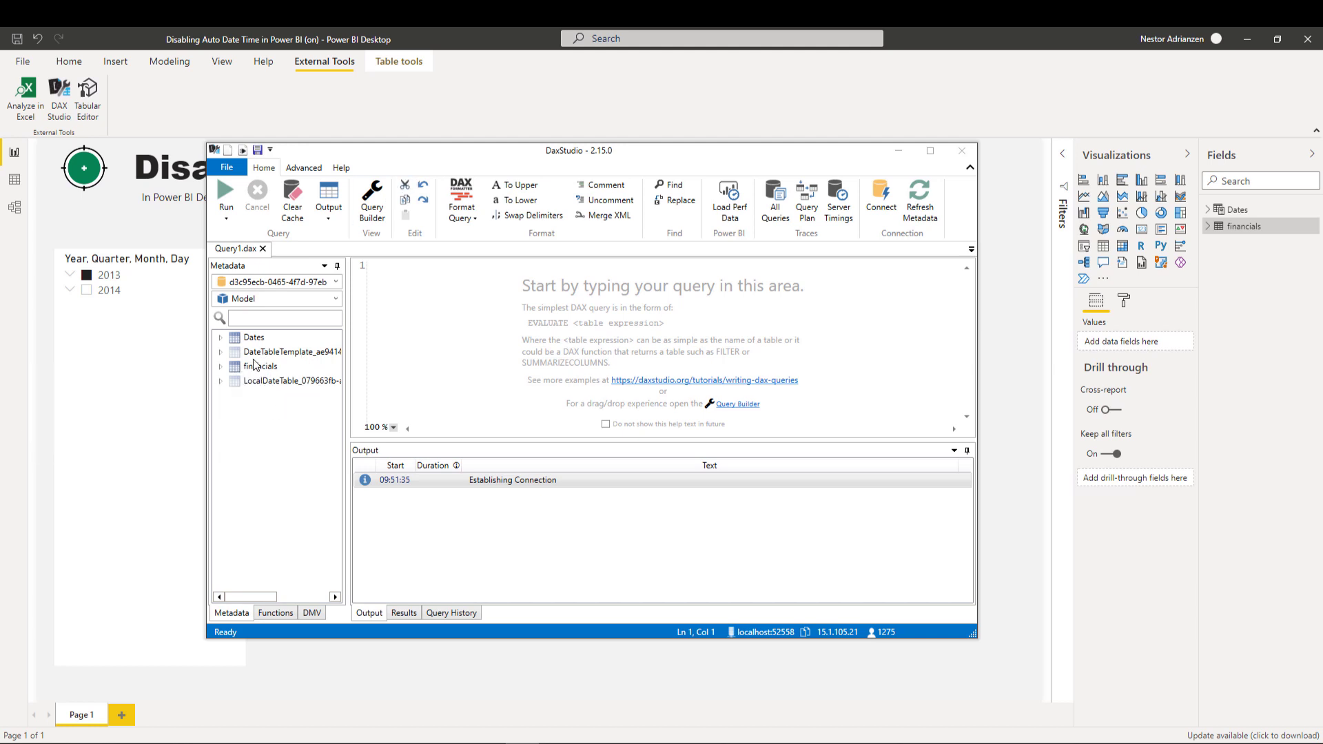
pyautogui.moveTo(291, 352)
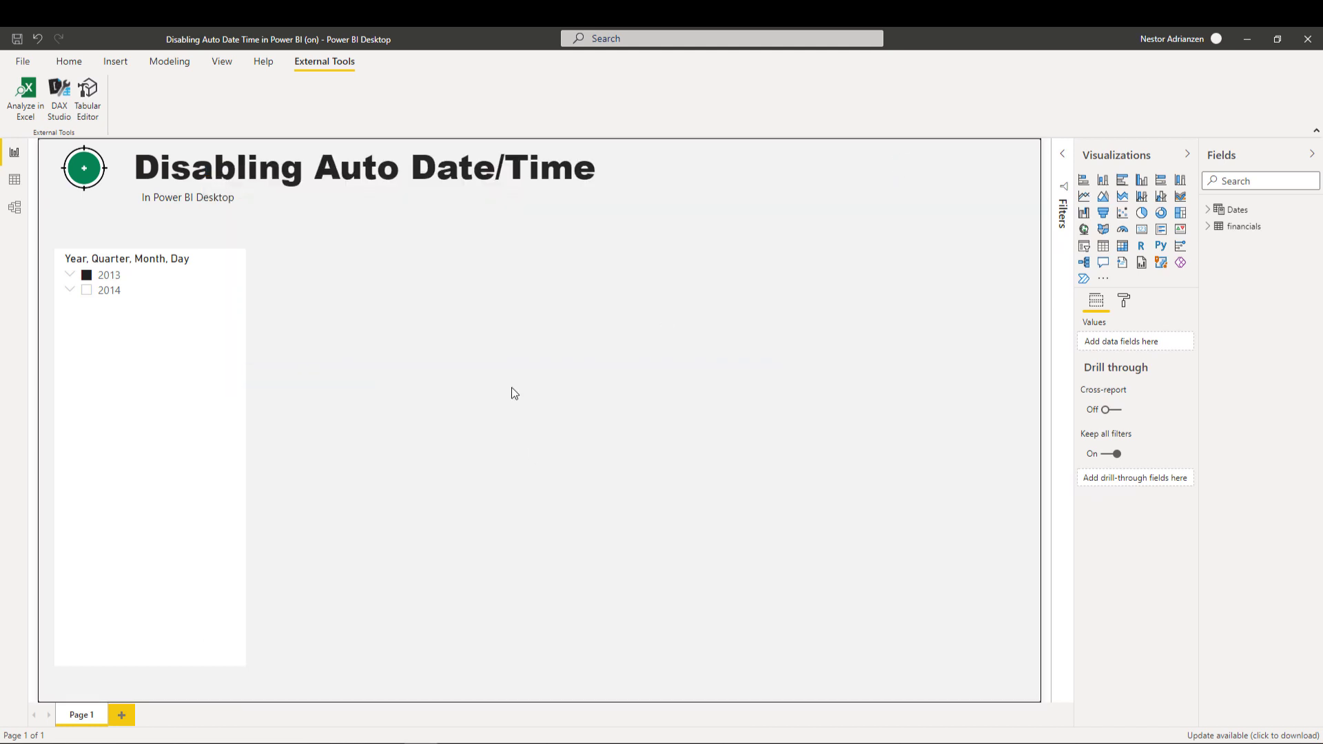
pyautogui.moveTo(756, 389)
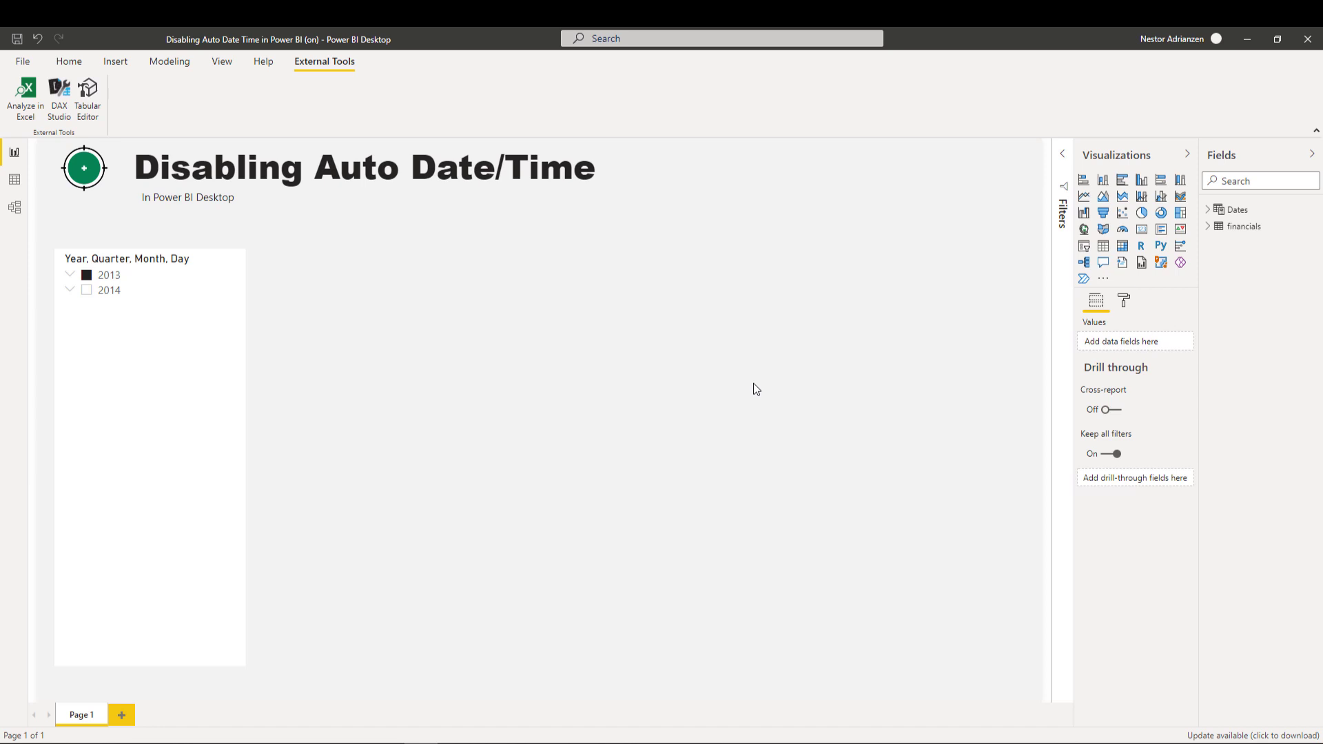
pyautogui.moveTo(970, 335)
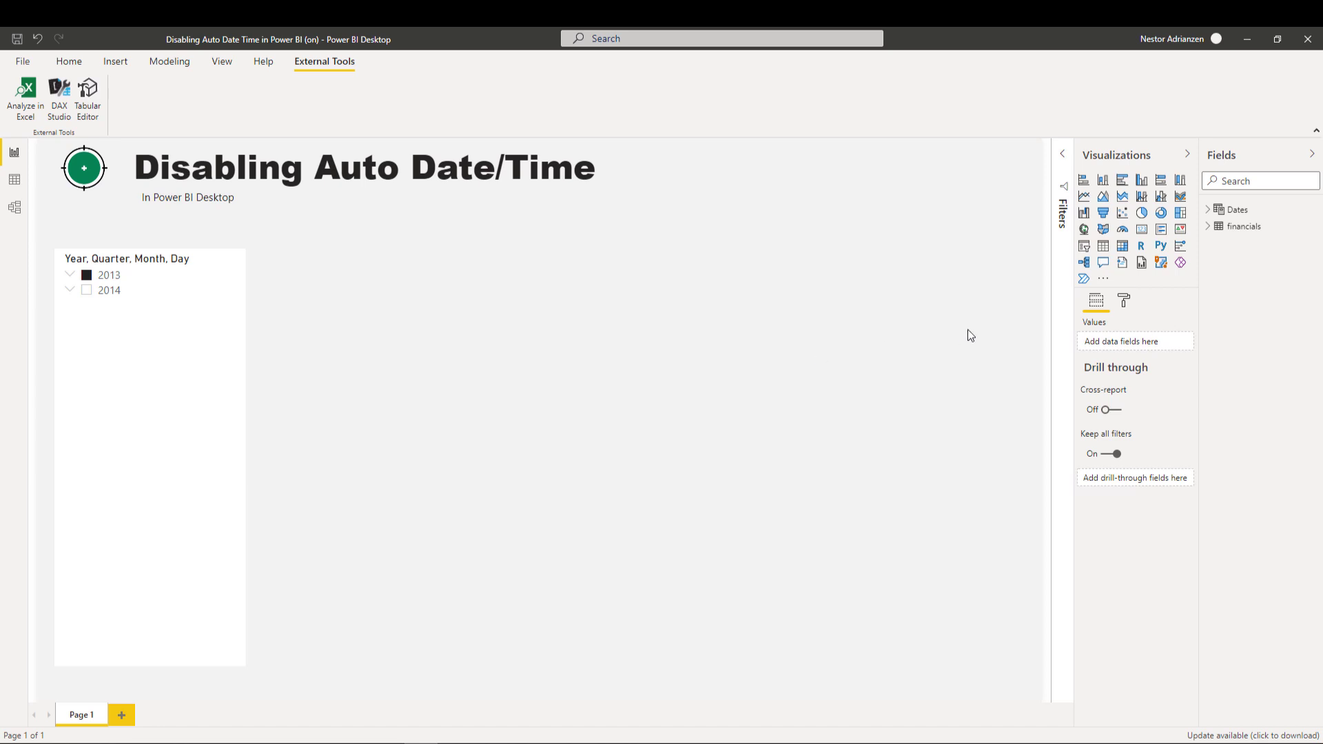
pyautogui.click(1210, 210)
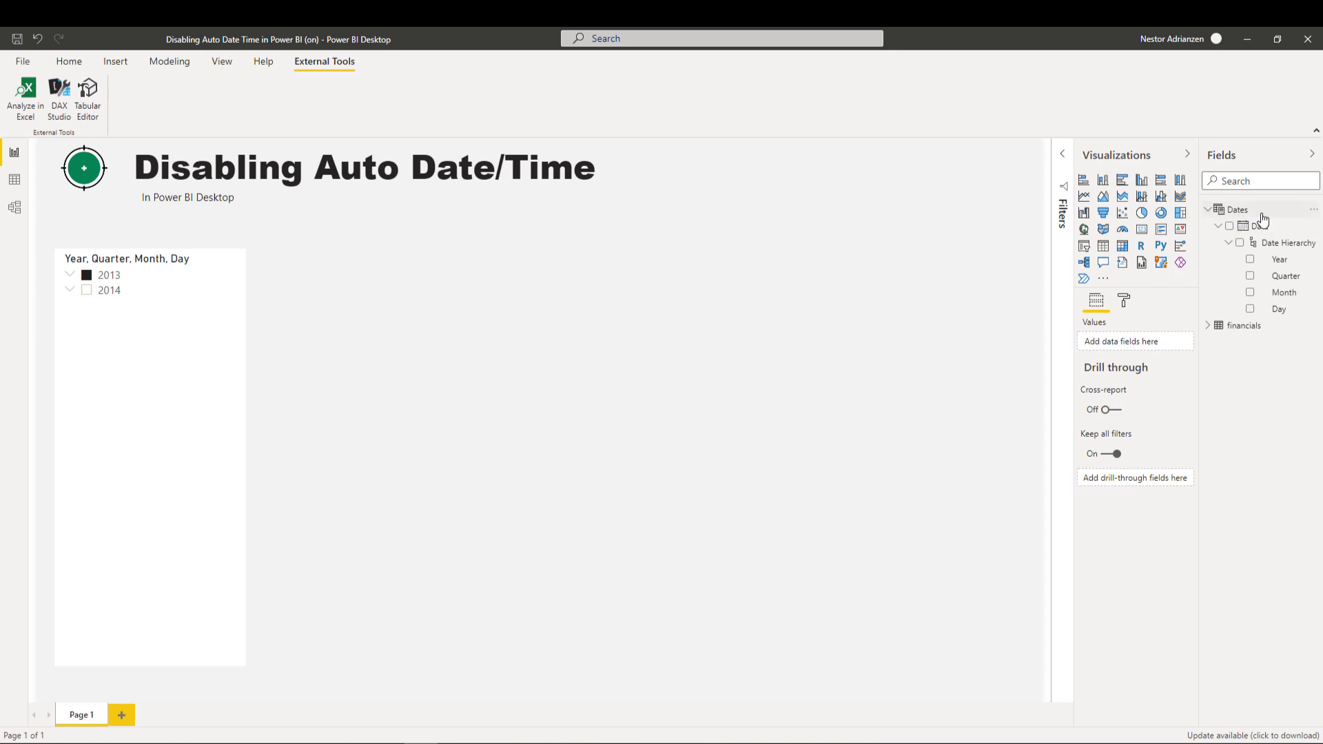
pyautogui.moveTo(1258, 226)
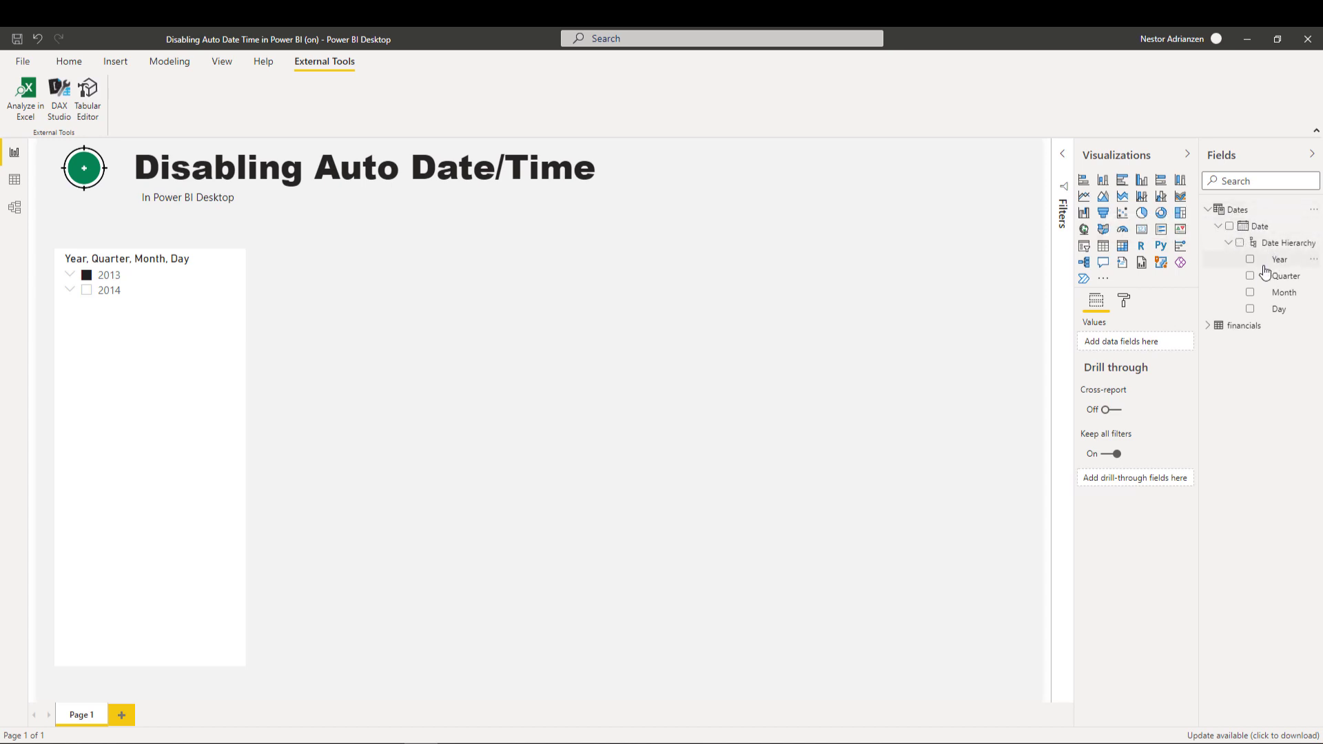
pyautogui.moveTo(1286, 298)
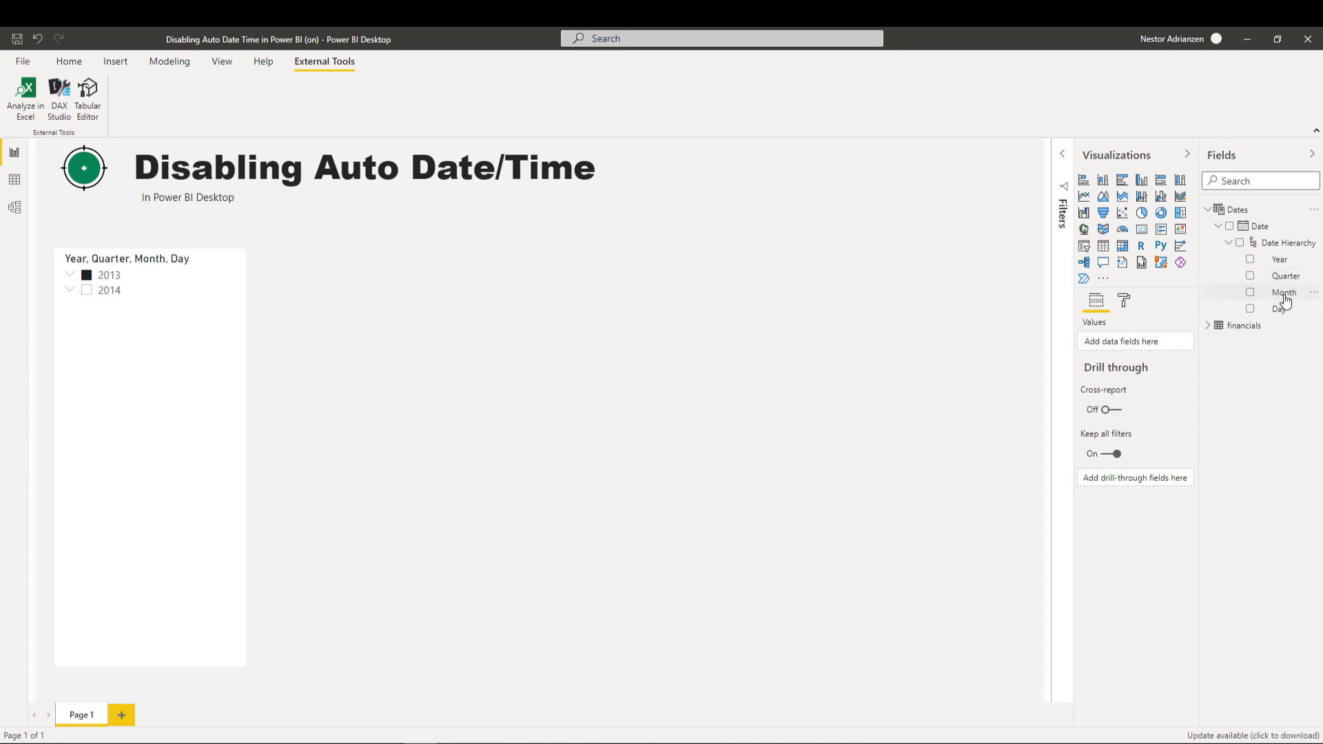
pyautogui.moveTo(1224, 234)
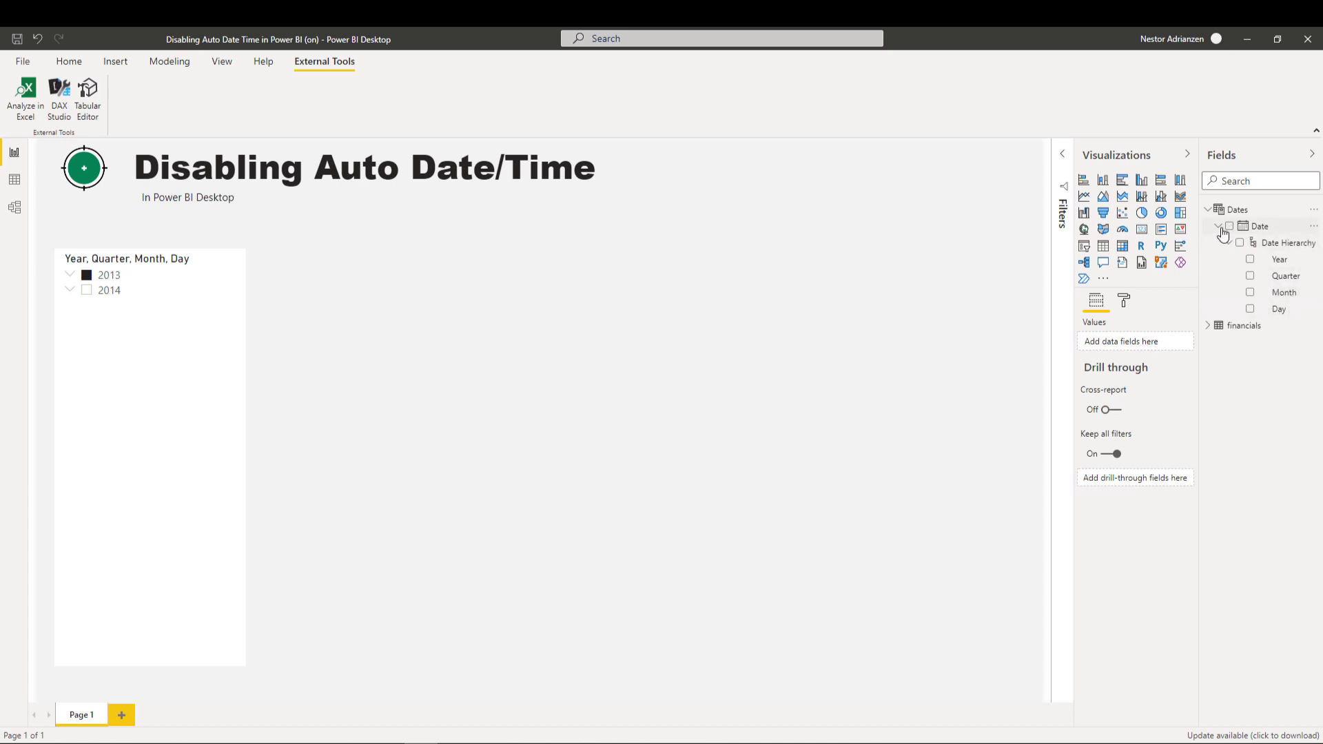
pyautogui.click(1208, 209)
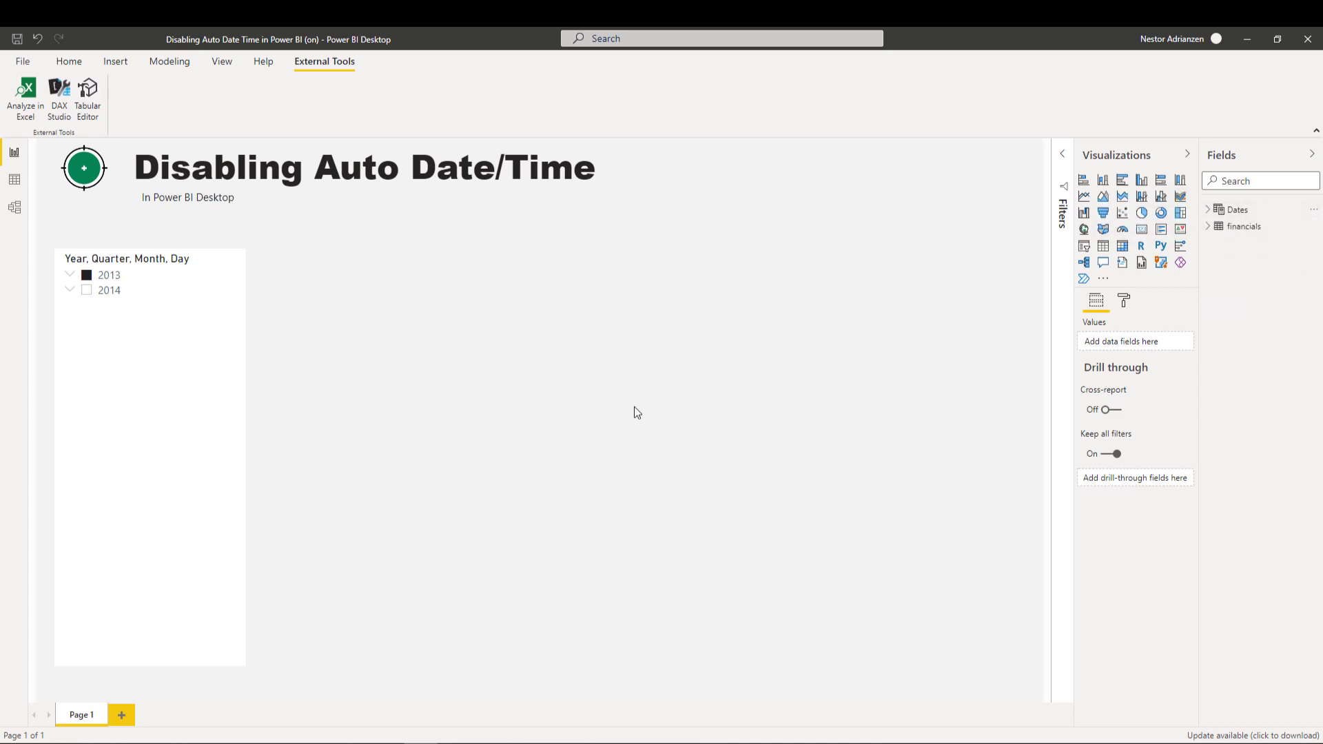
pyautogui.click(23, 61)
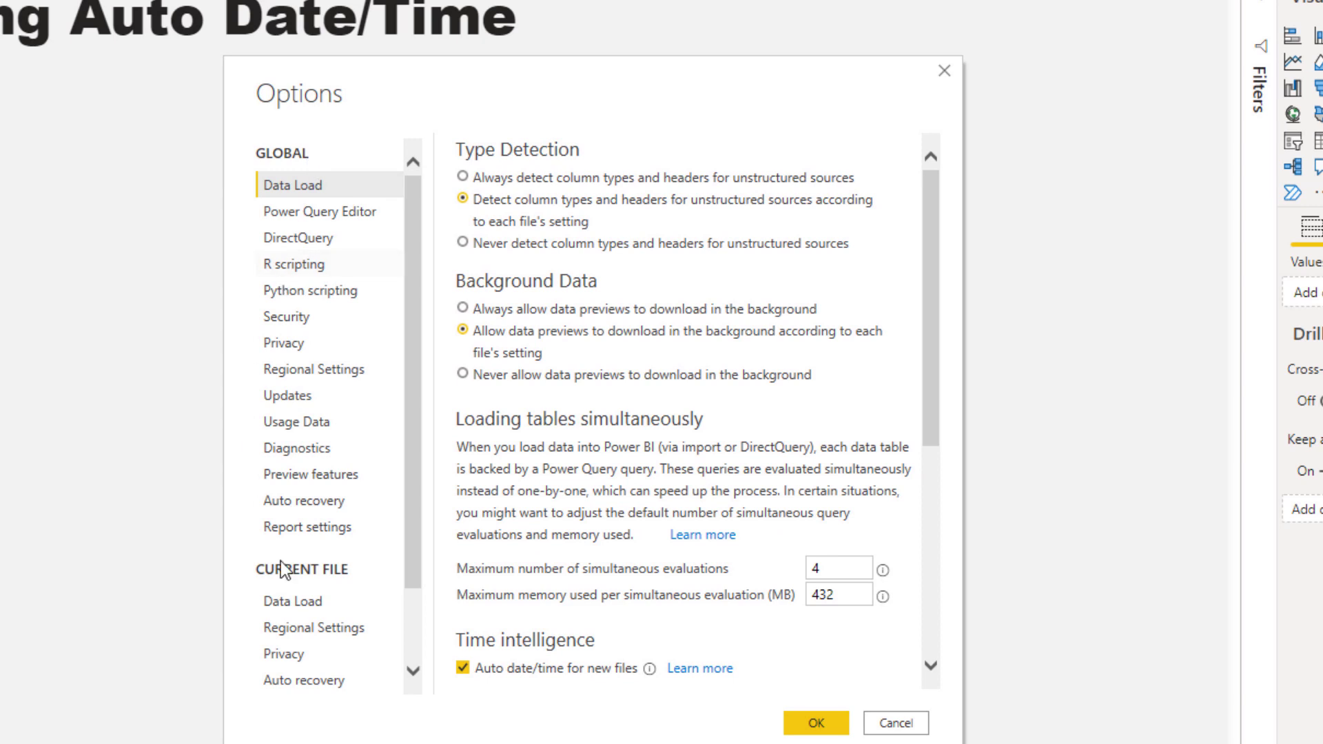
pyautogui.moveTo(329, 196)
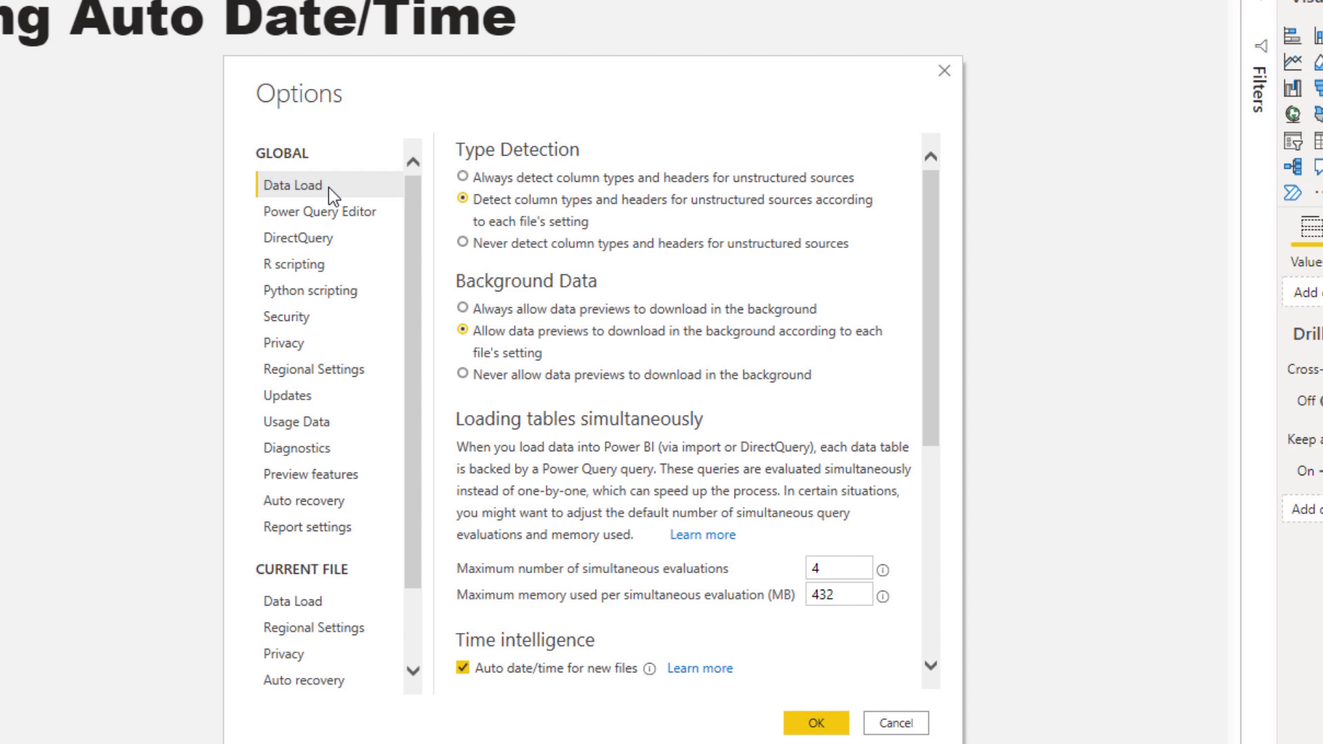
pyautogui.moveTo(944, 271)
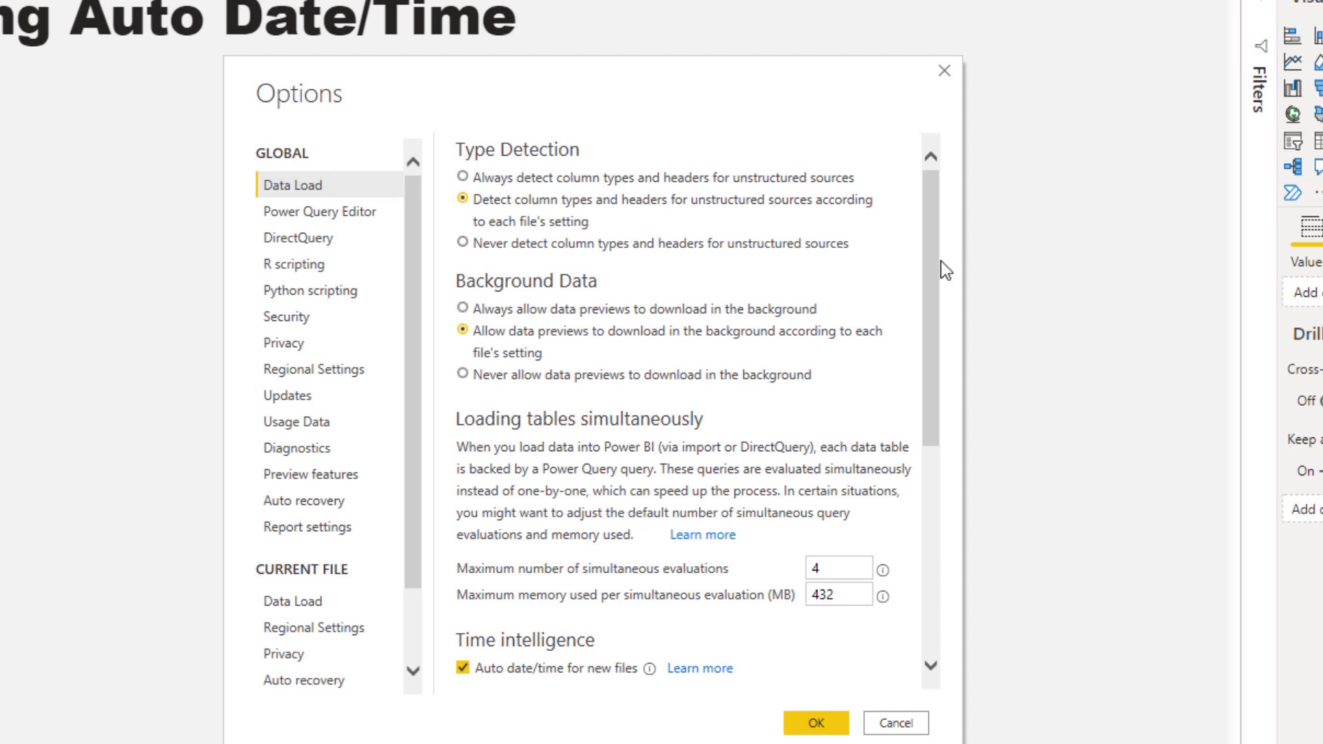
# Step: Scroll the global Data Load options to find 'Auto date/time for new files'
pyautogui.scroll(-3)
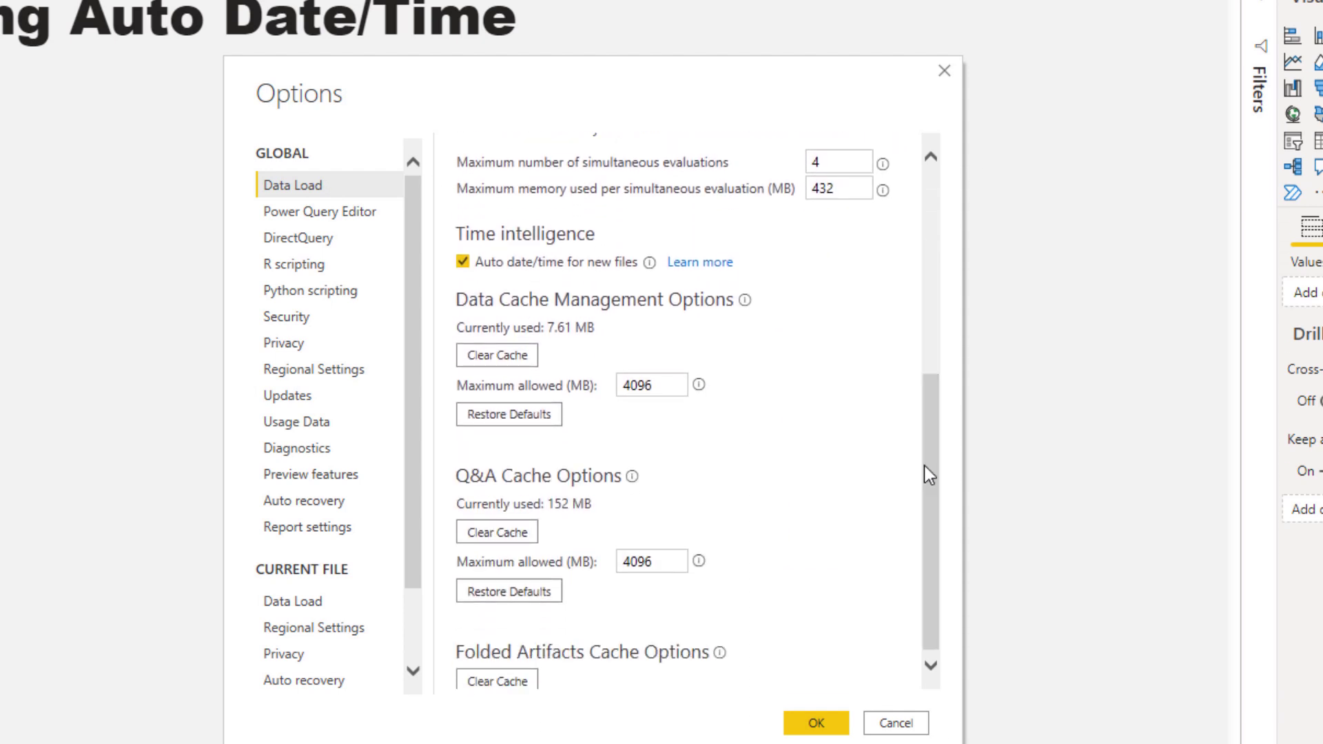
pyautogui.moveTo(563, 245)
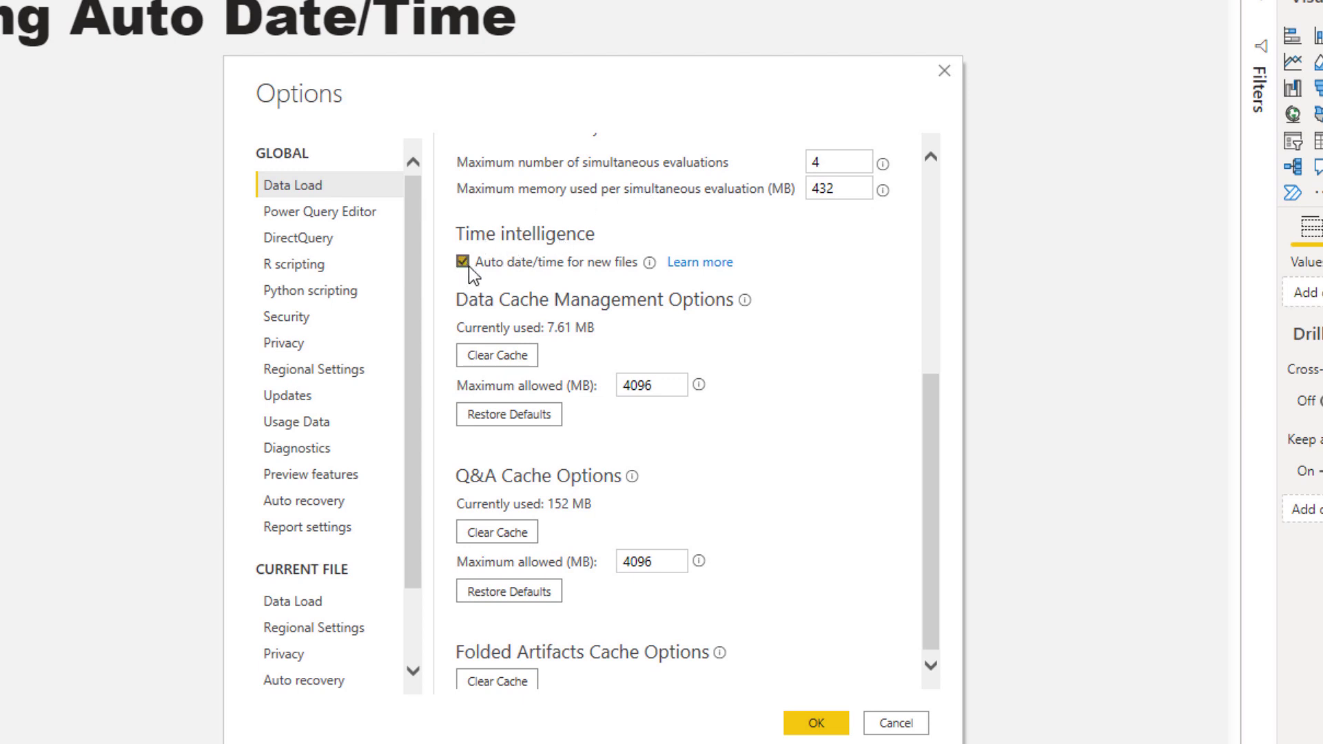
pyautogui.moveTo(536, 268)
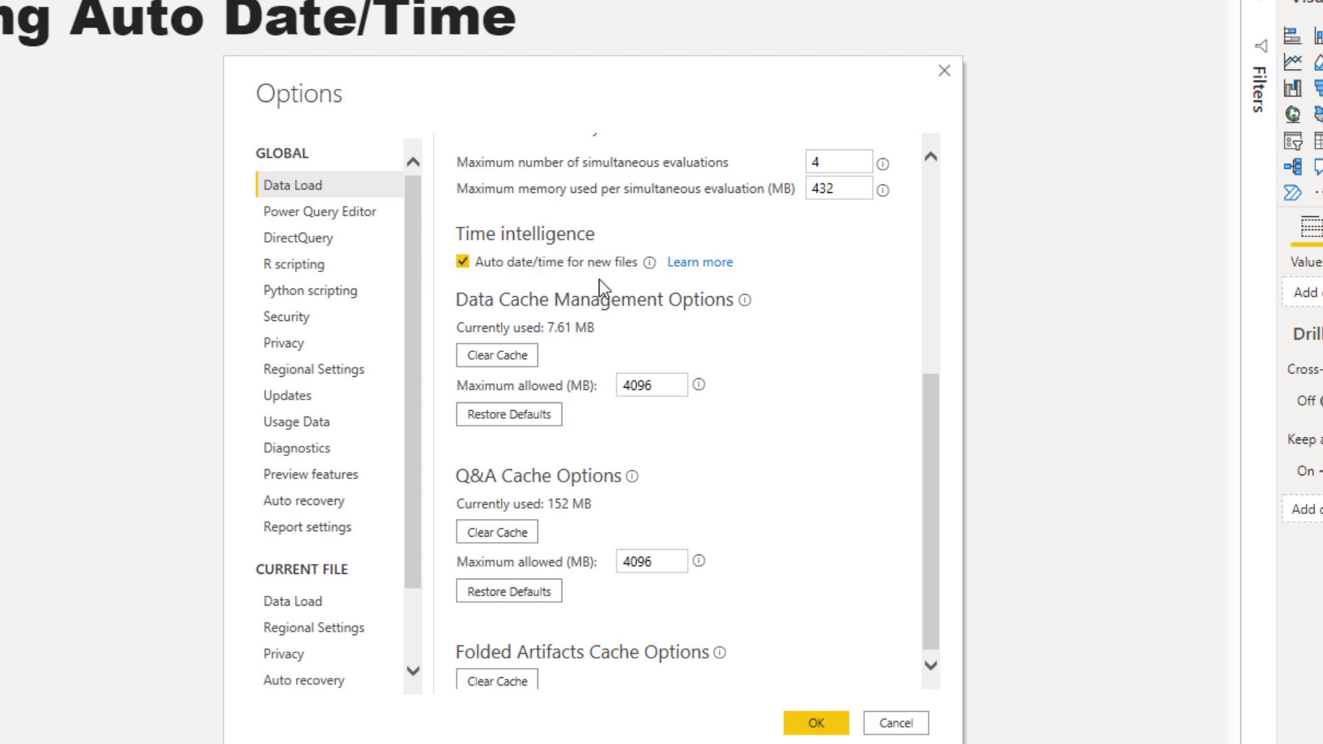
# Step: Uncheck Auto date/time in the current file's Time intelligence settings and confirm
pyautogui.scroll(-3)
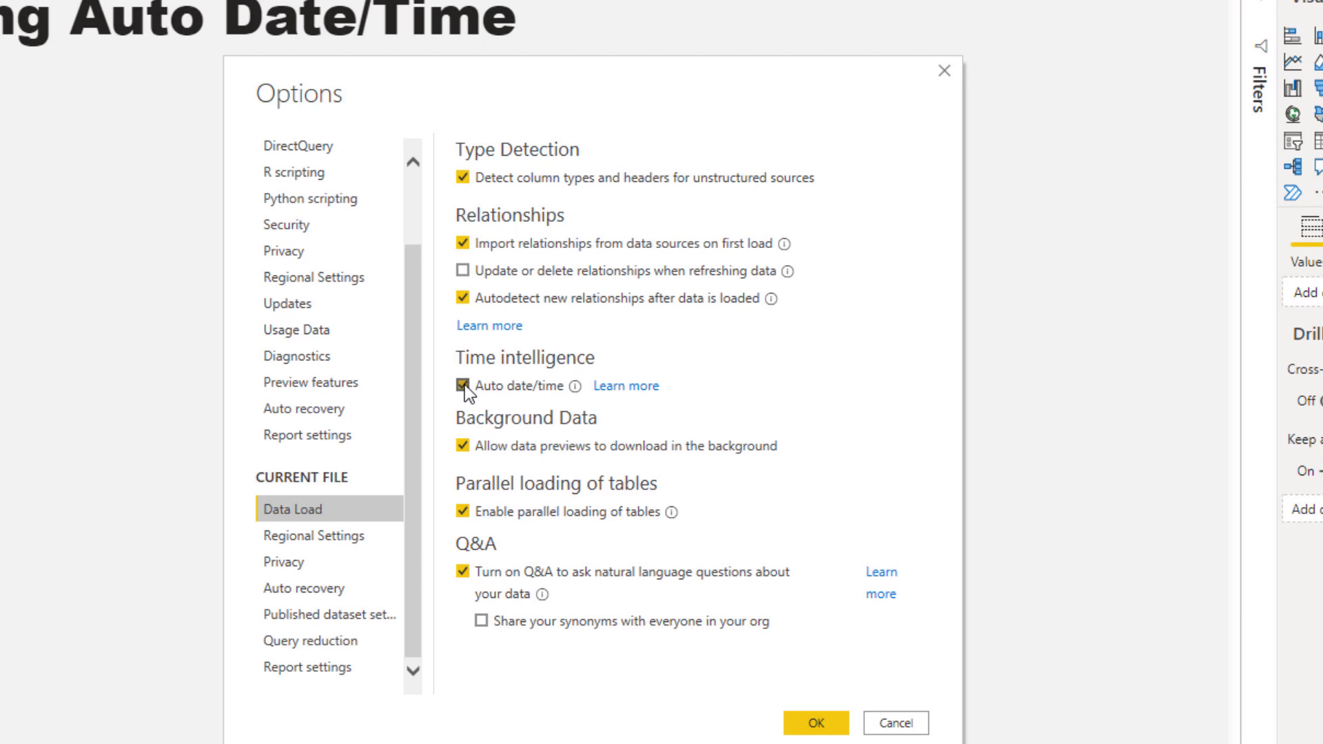
pyautogui.click(462, 385)
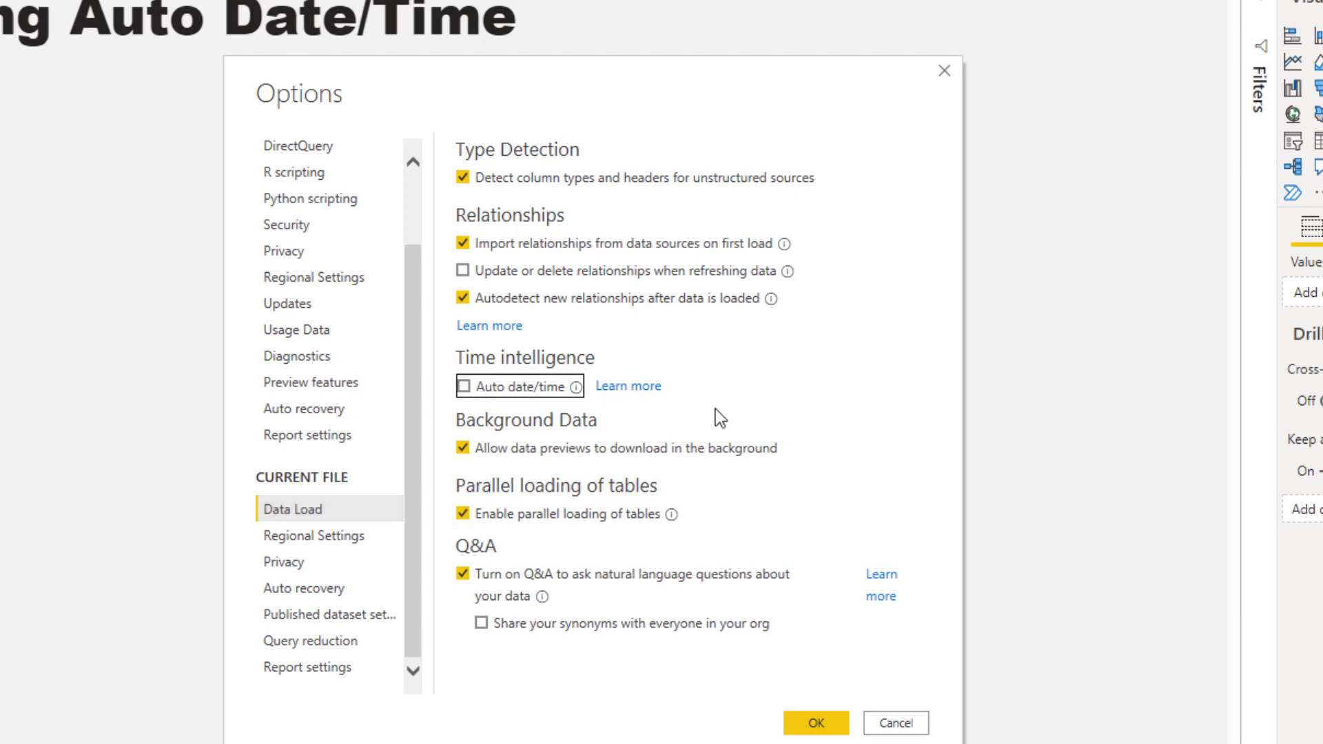
pyautogui.moveTo(784, 676)
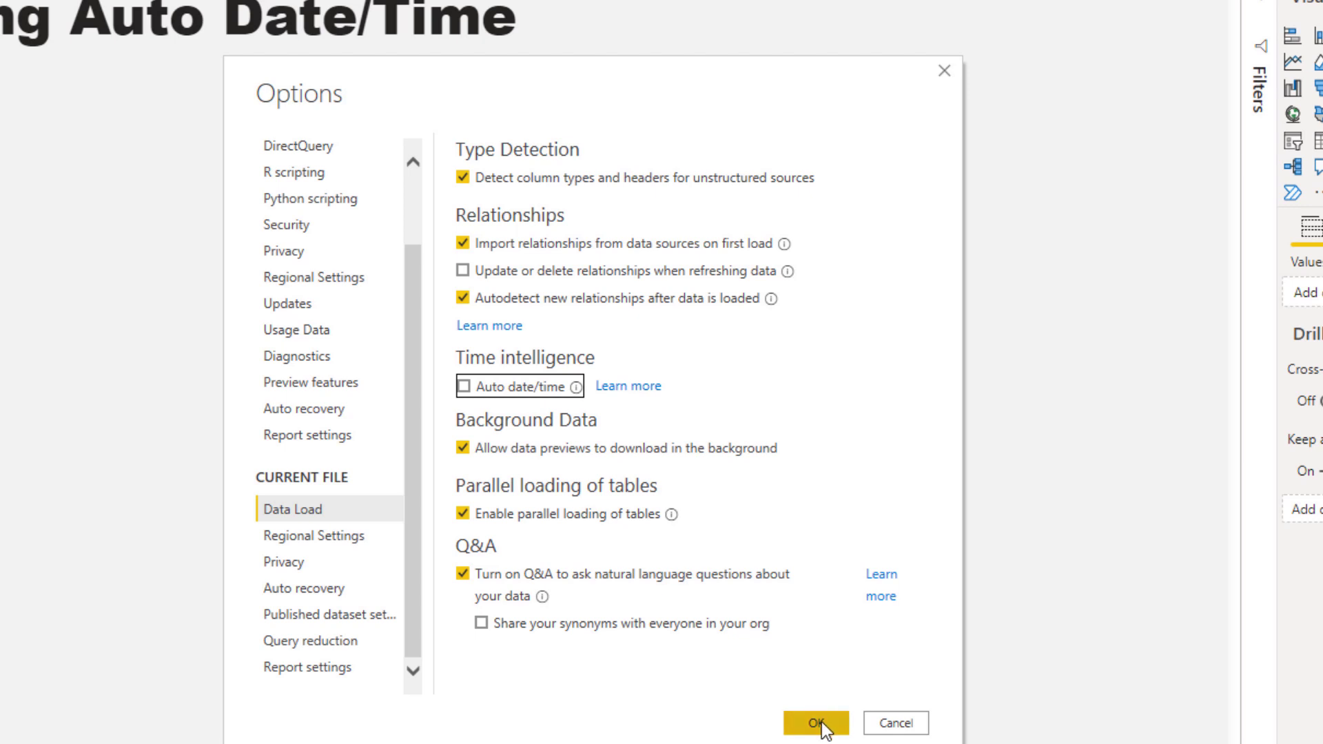
pyautogui.click(815, 723)
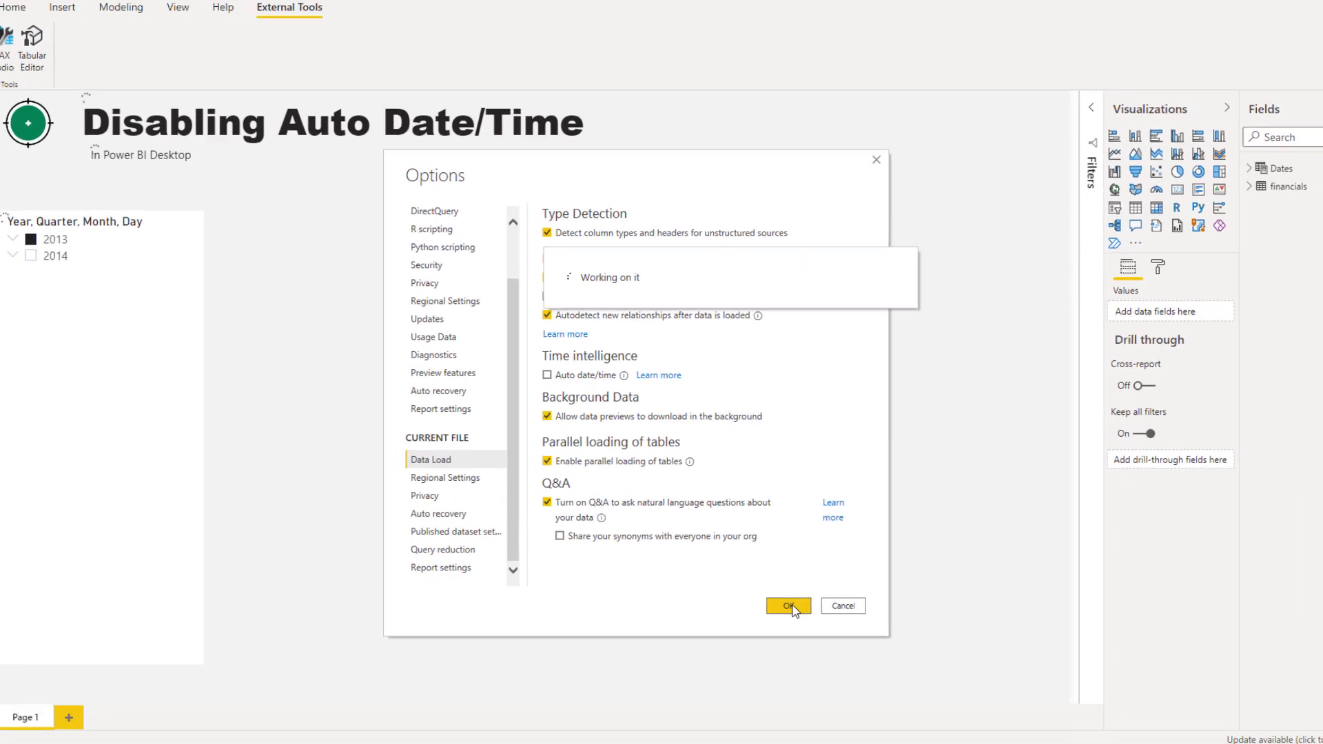
pyautogui.click(786, 606)
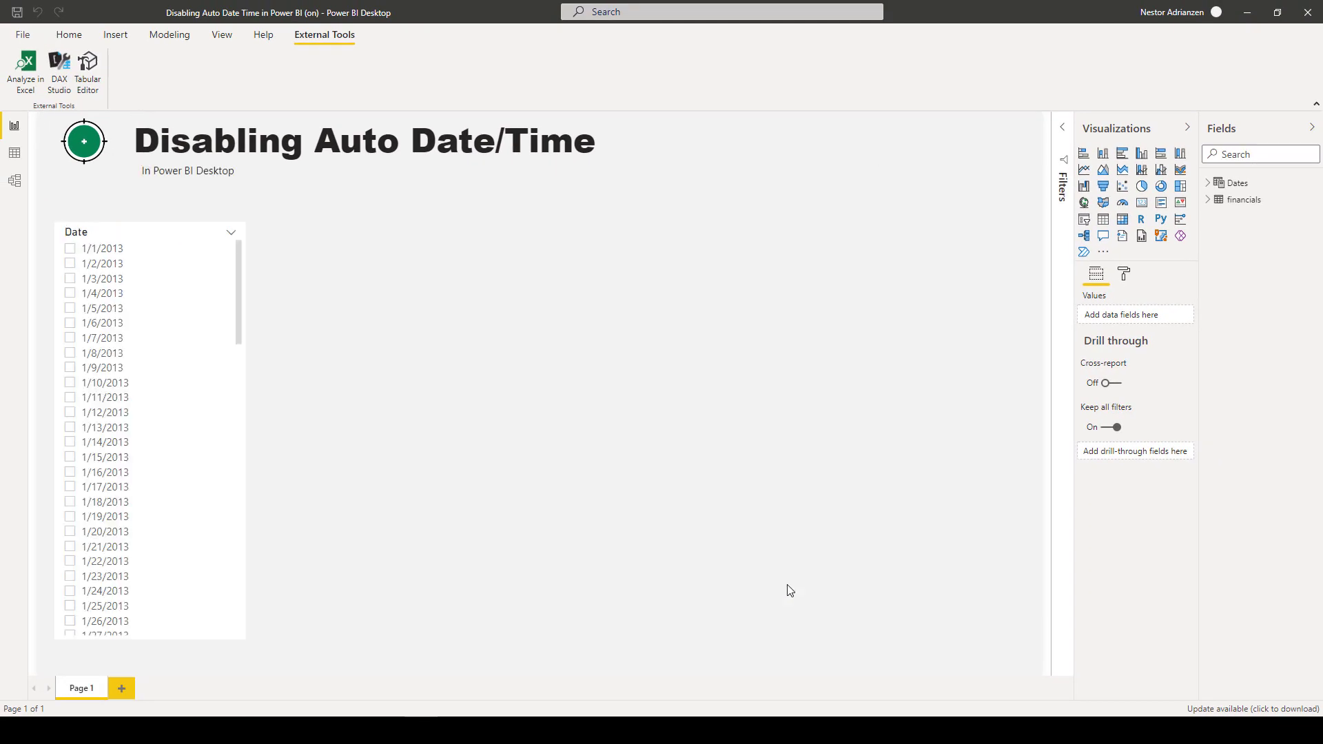
pyautogui.moveTo(240, 396)
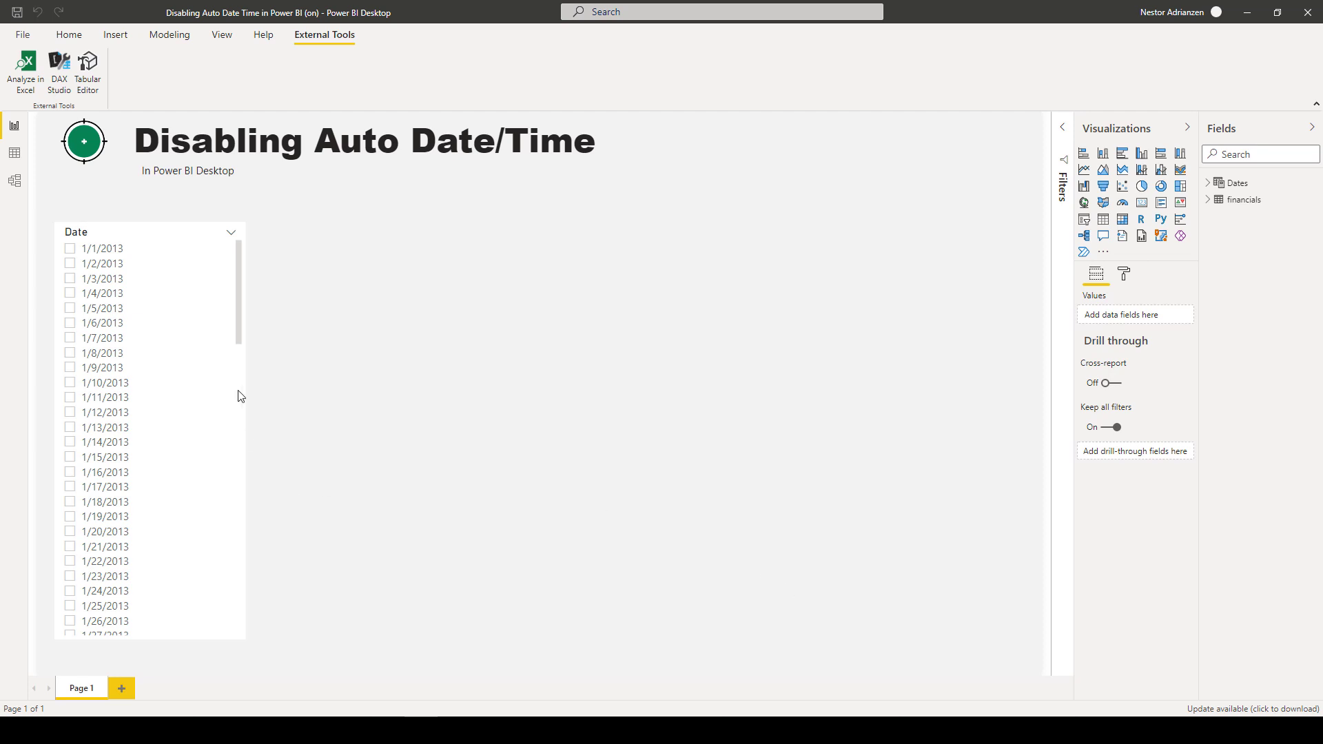
pyautogui.moveTo(195, 412)
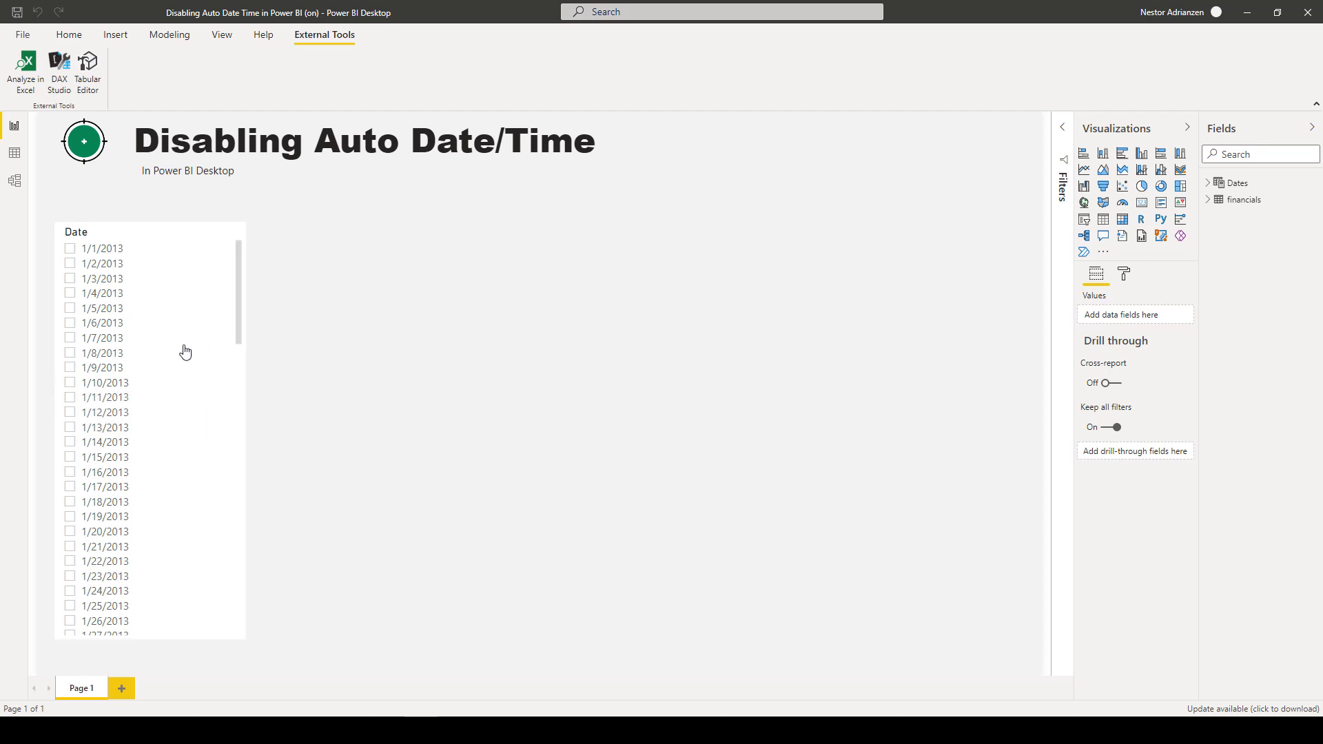
pyautogui.moveTo(1213, 183)
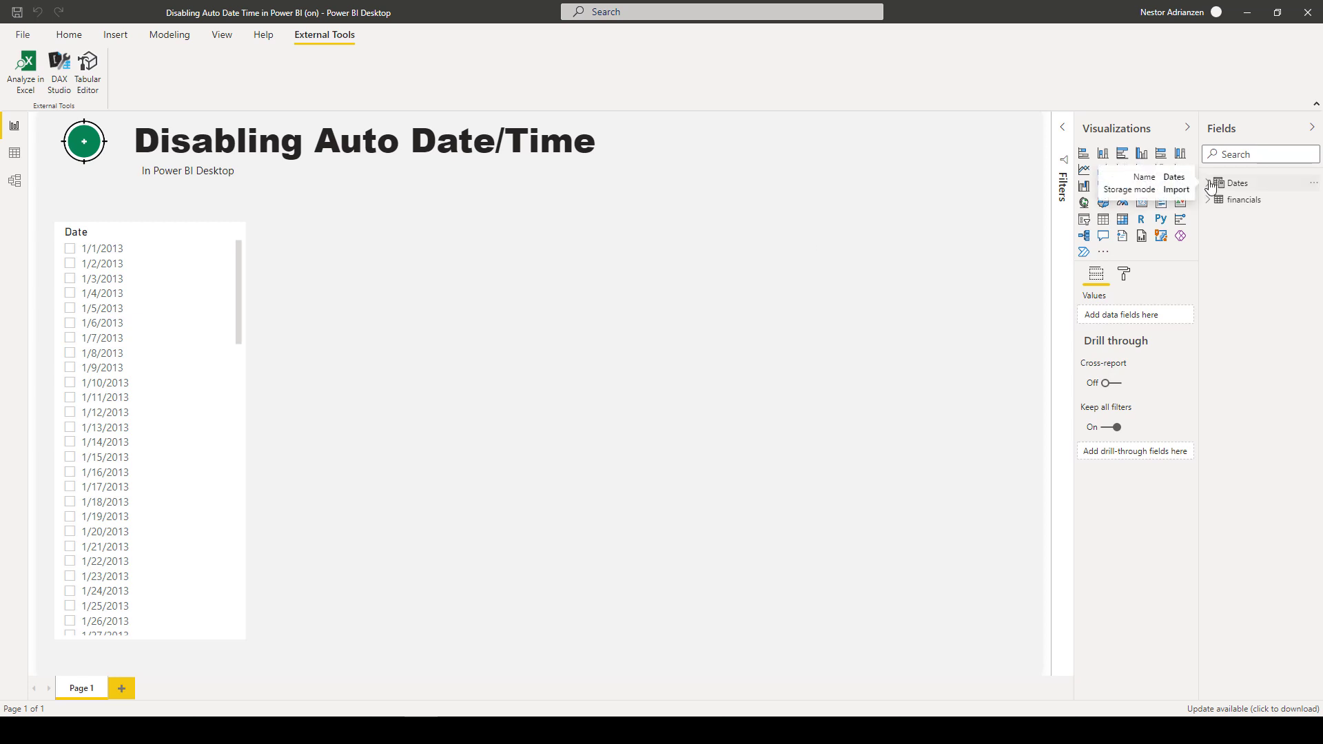
pyautogui.click(1208, 182)
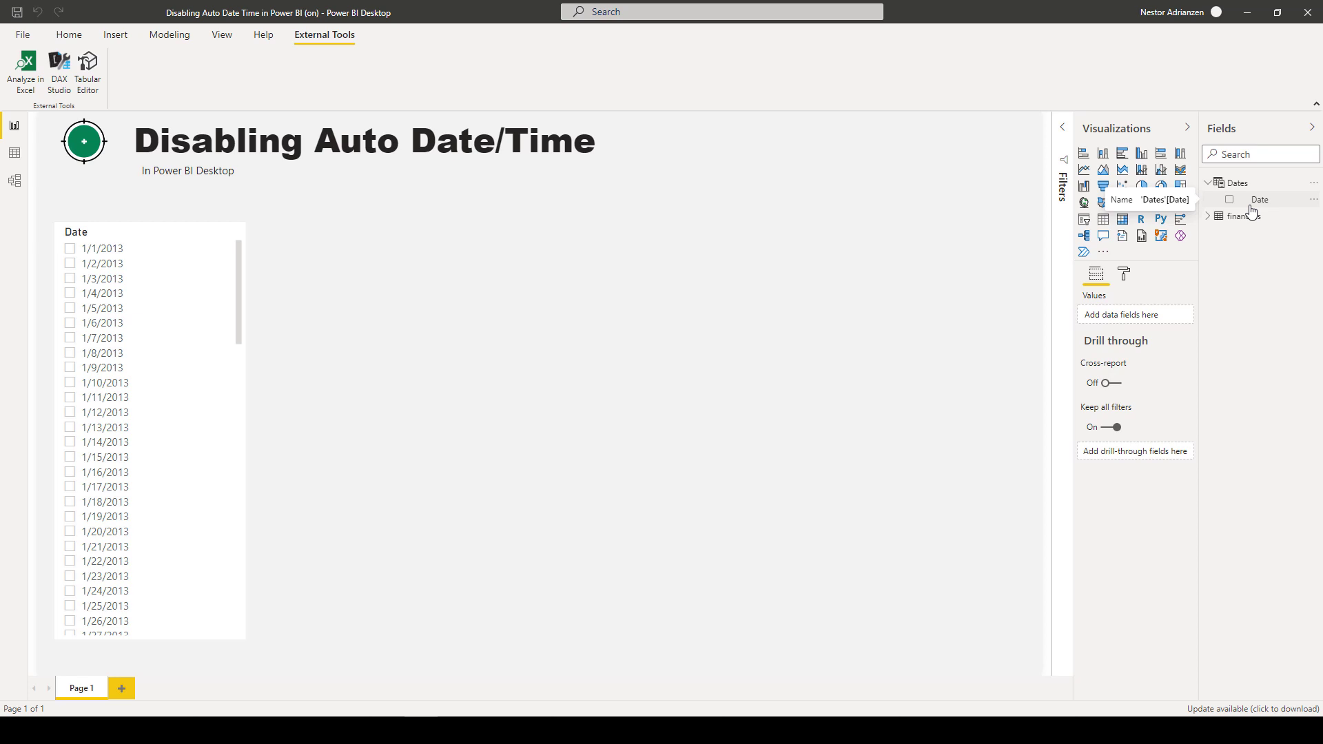
pyautogui.click(1210, 182)
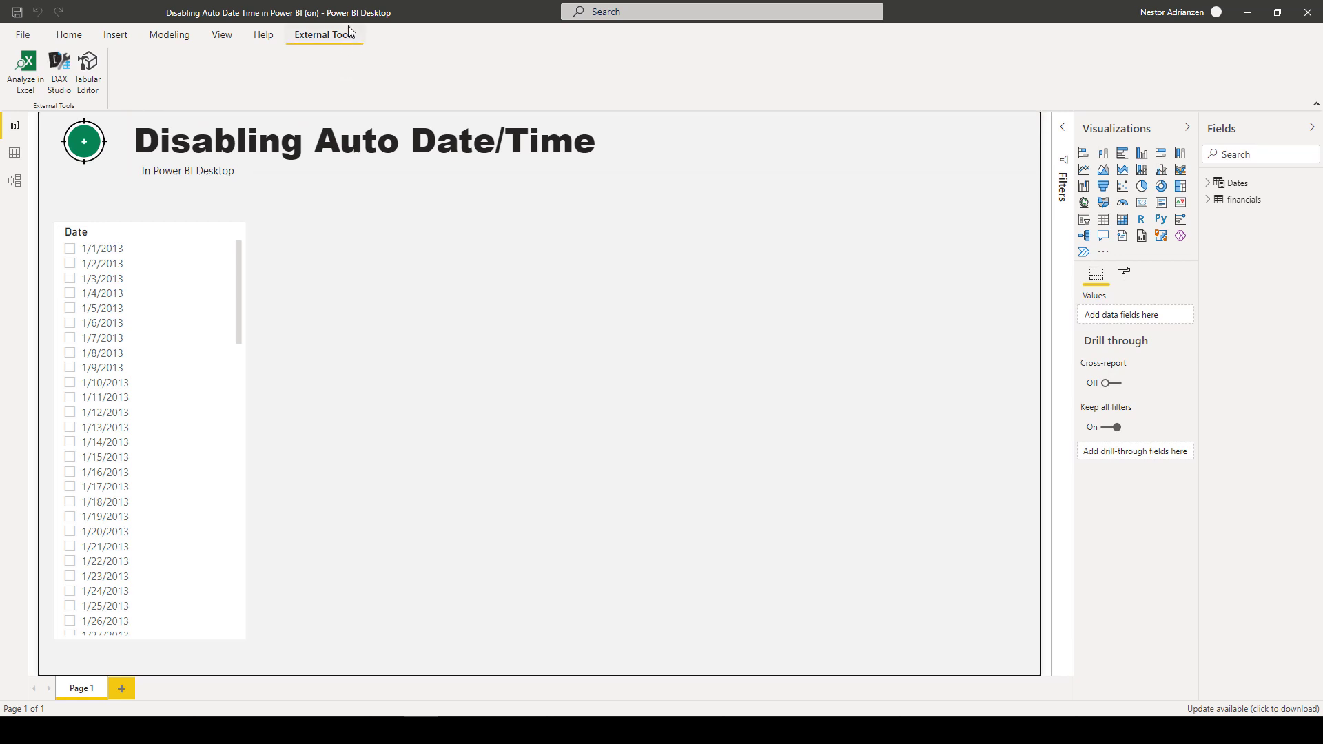
pyautogui.moveTo(60, 68)
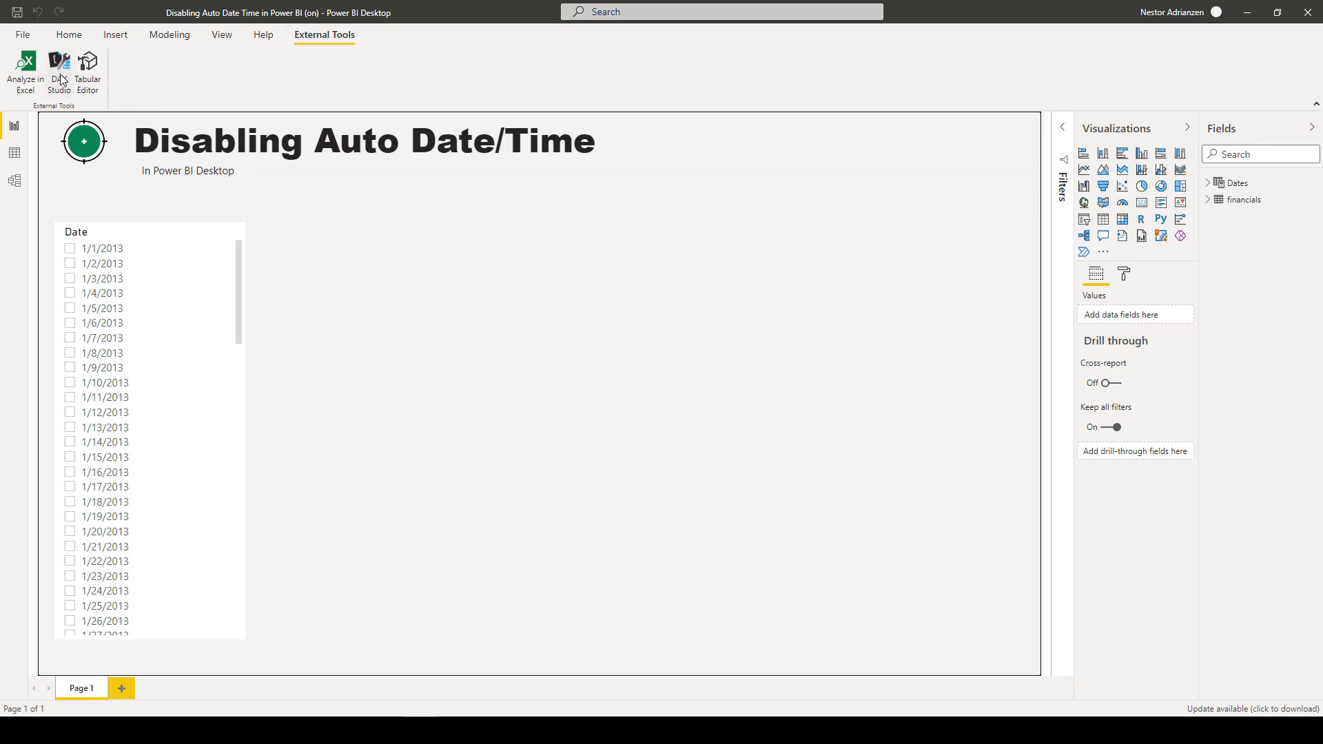
pyautogui.moveTo(399, 539)
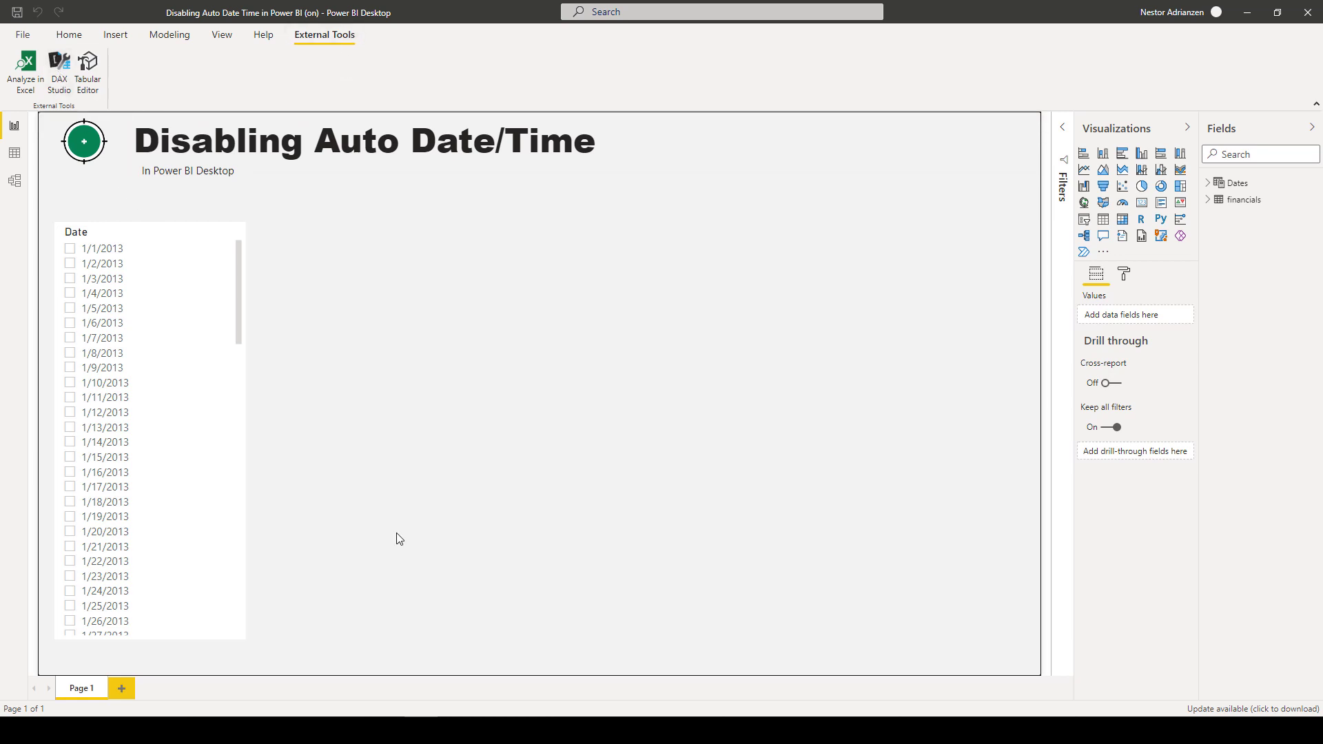
pyautogui.moveTo(342, 677)
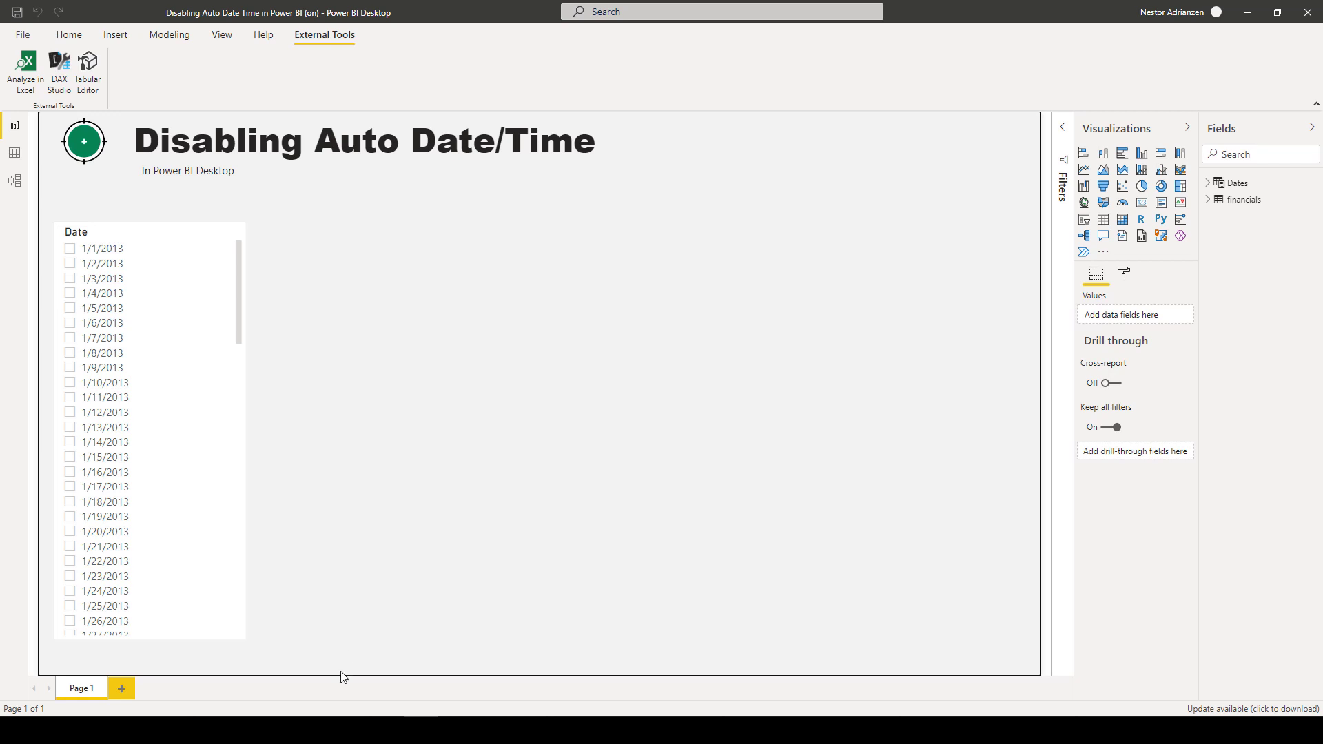
pyautogui.click(59, 71)
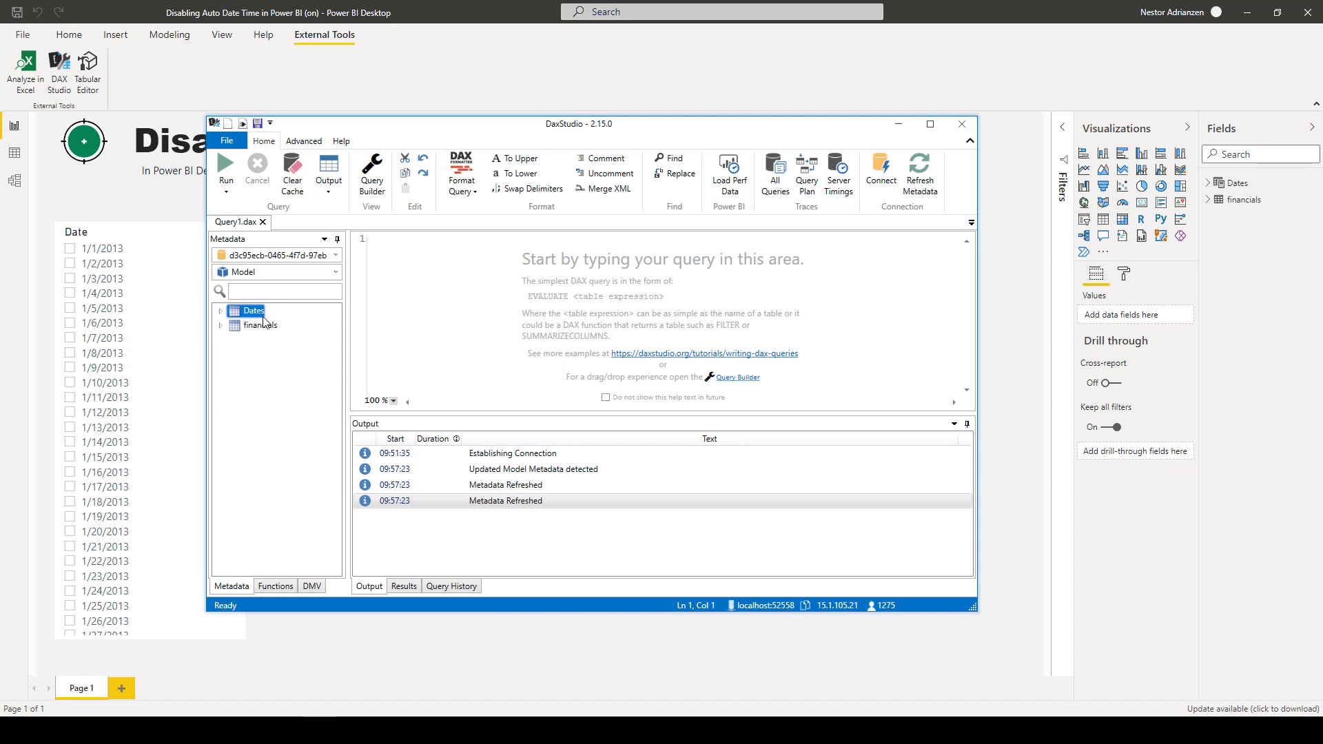
pyautogui.click(259, 324)
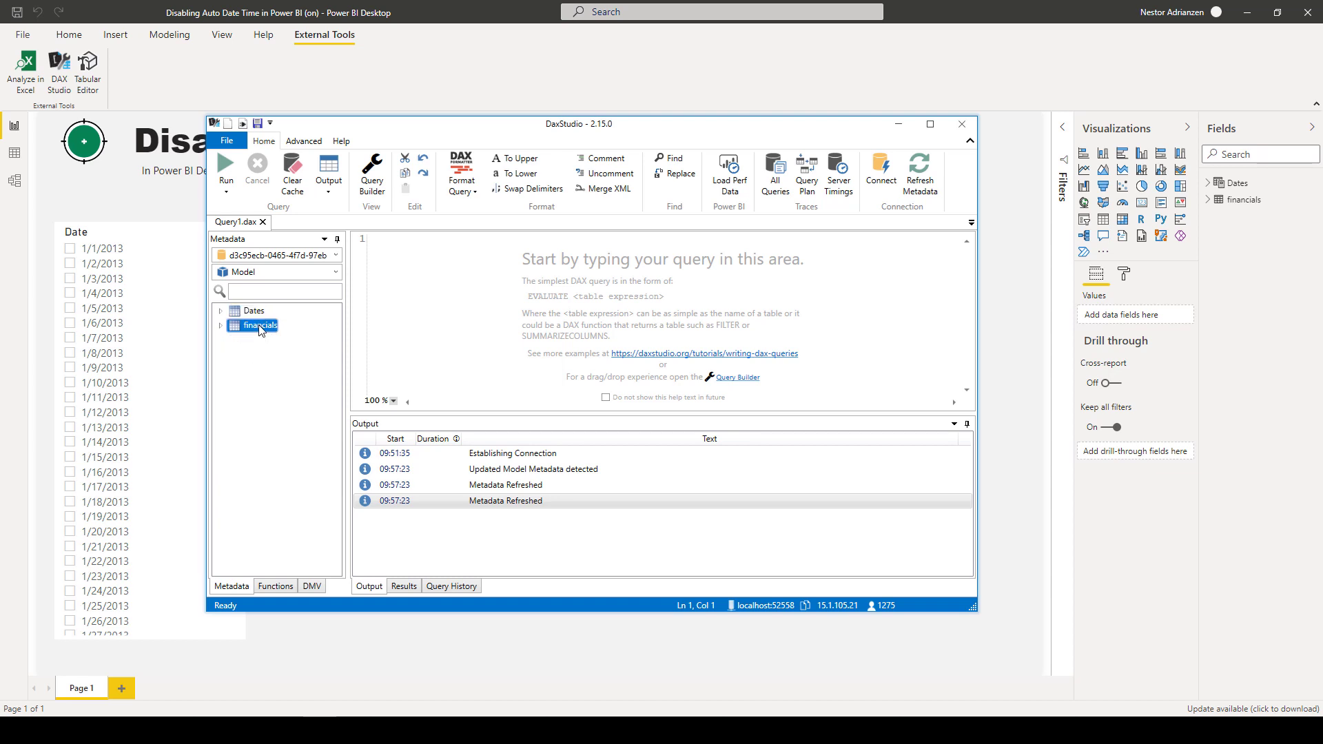
pyautogui.moveTo(646, 160)
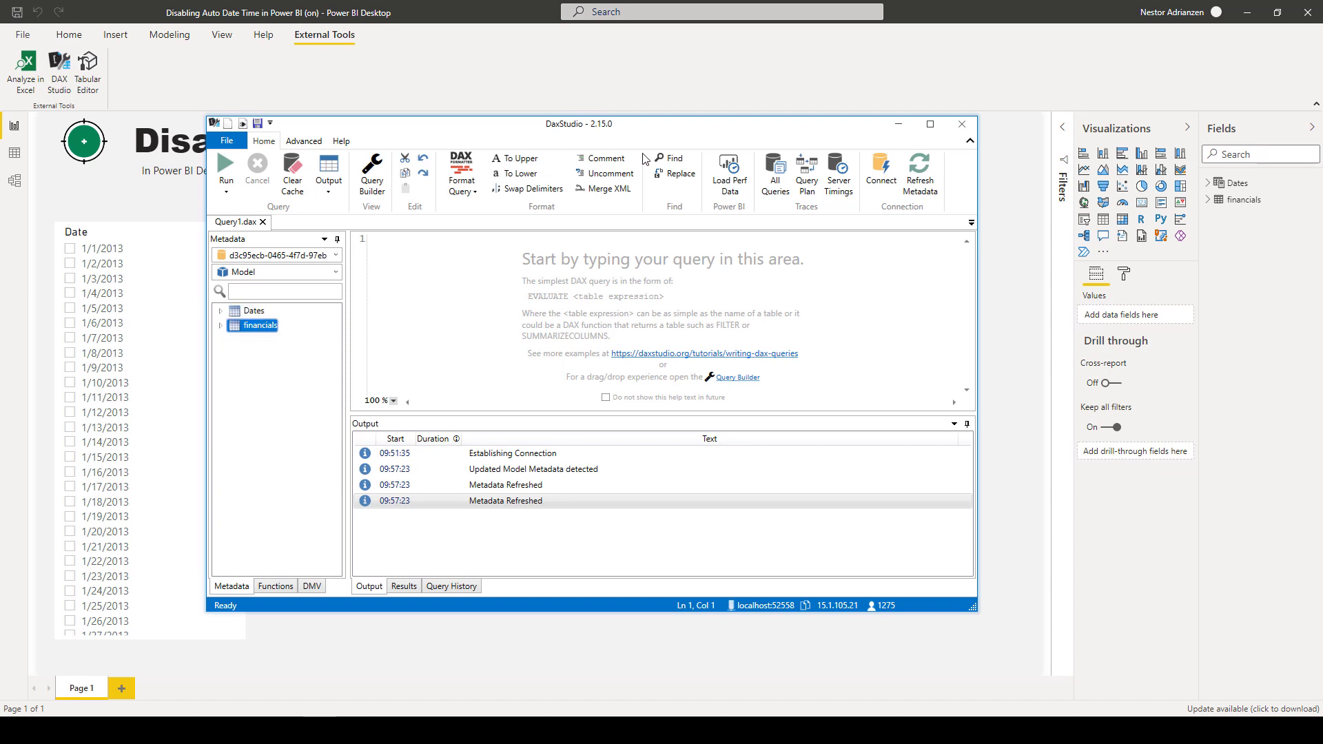
pyautogui.click(960, 124)
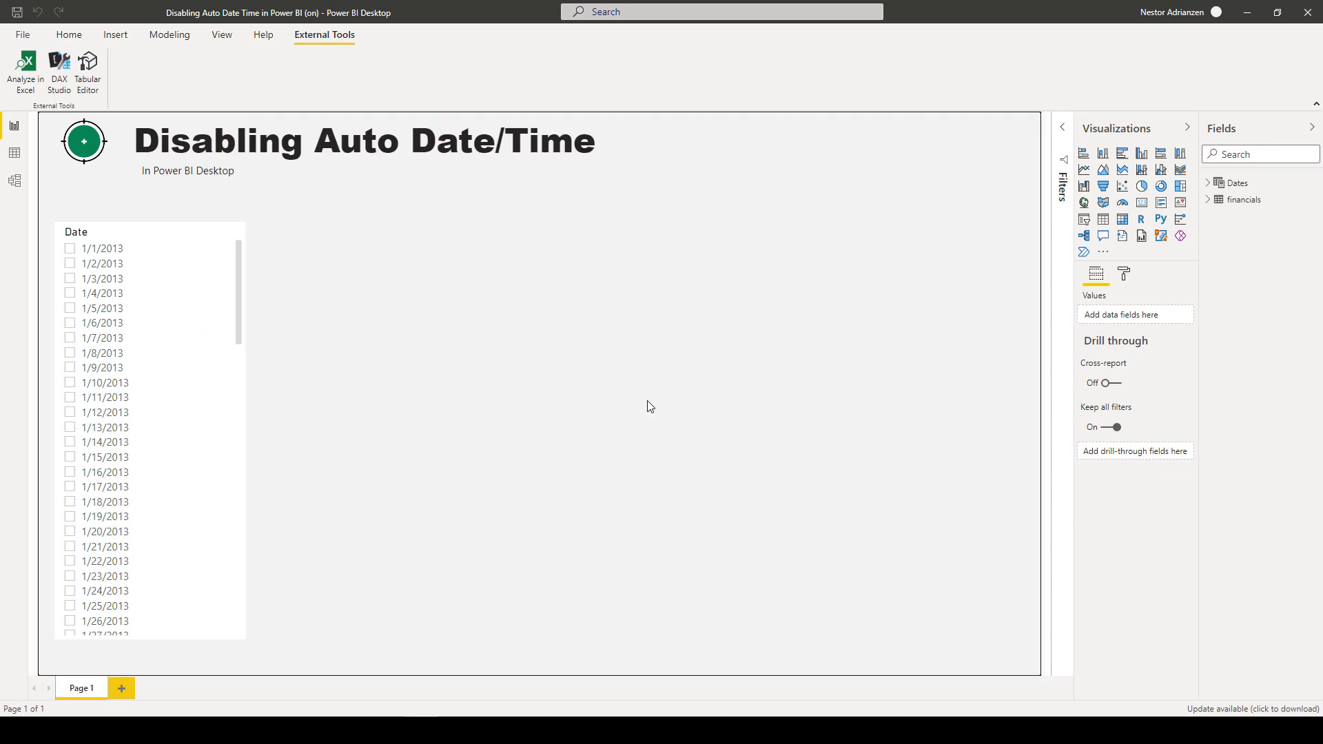